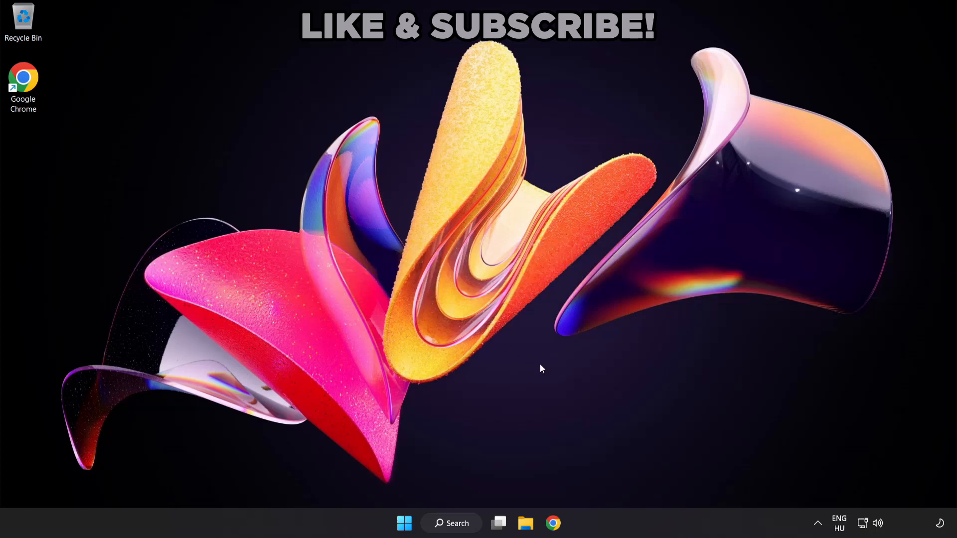
mouse_move(878, 524)
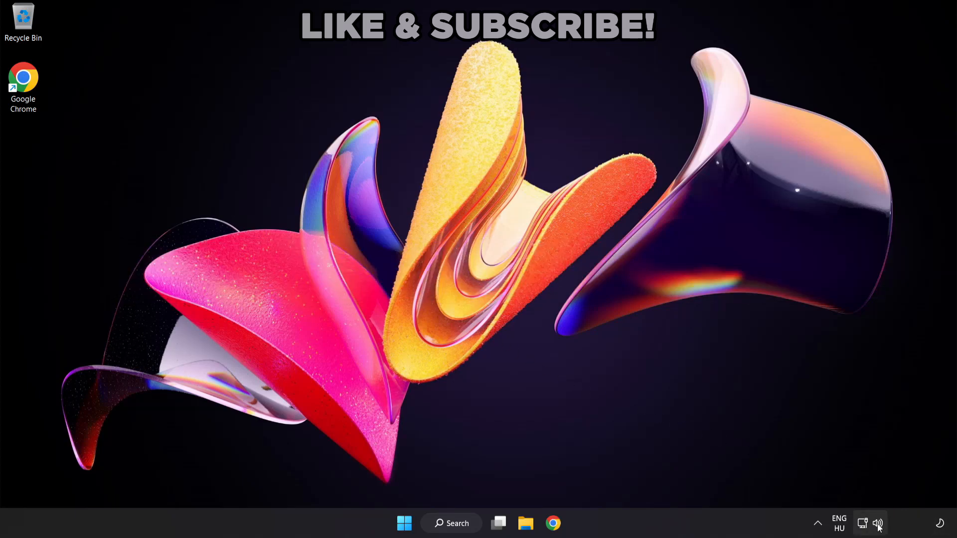
- Switch sound output from the virtual cable to Speakers (High Definition Audio Device)
click(879, 523)
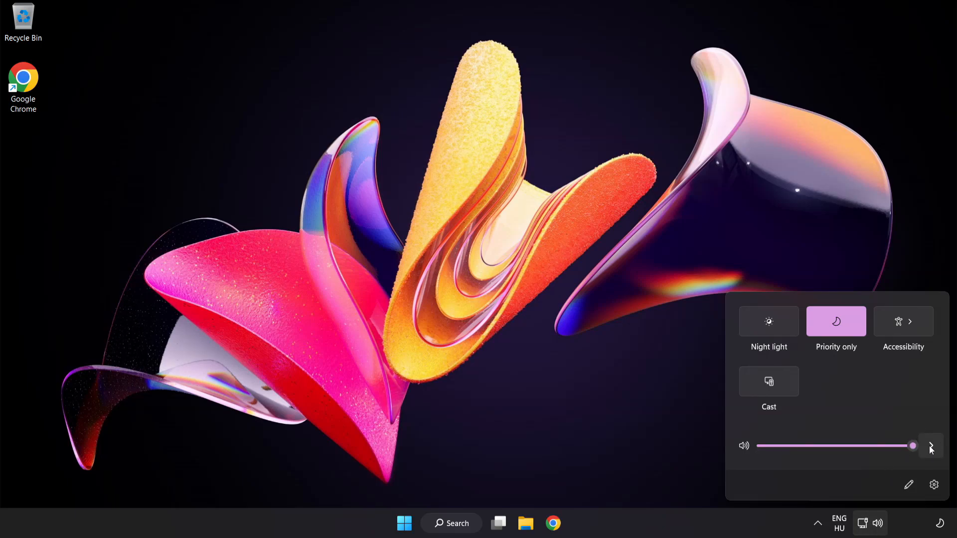
click(930, 445)
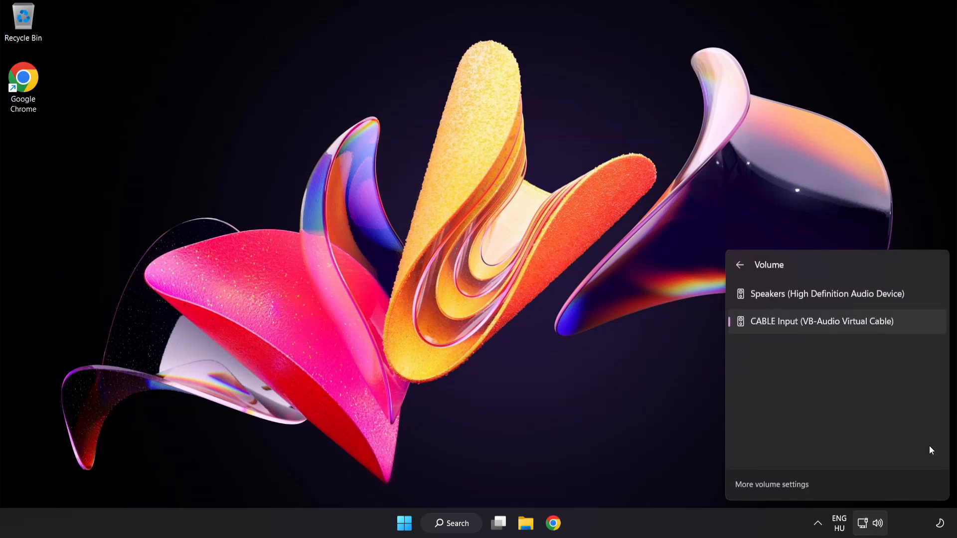
mouse_move(769, 354)
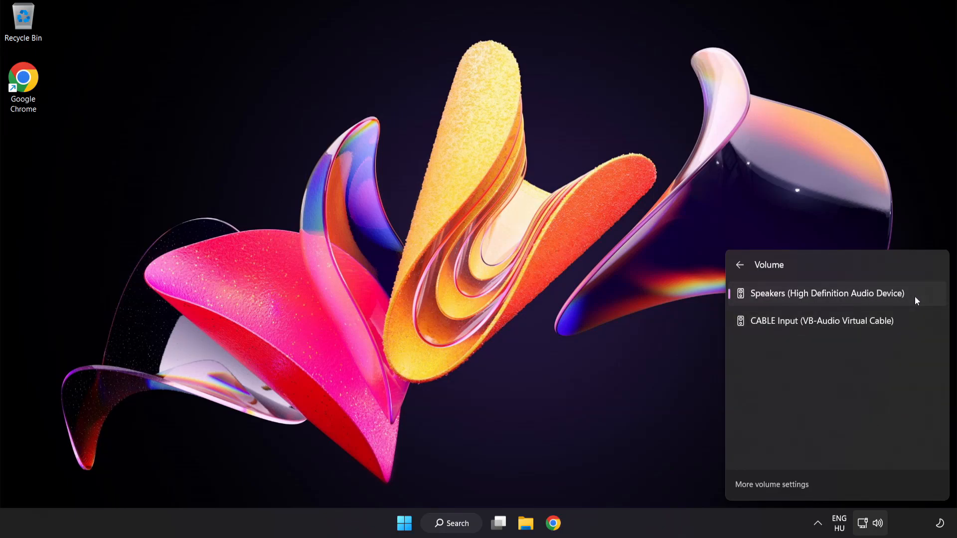
click(466, 272)
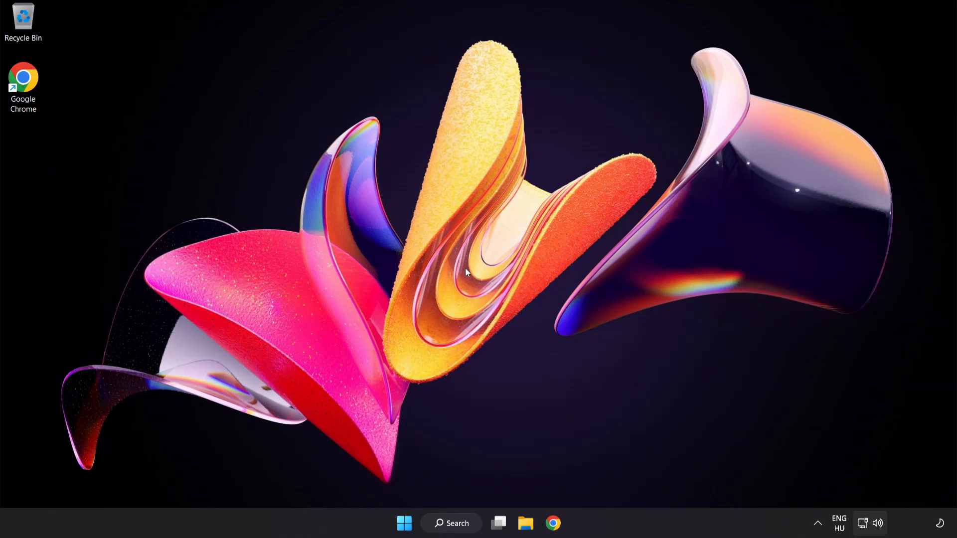
mouse_move(879, 527)
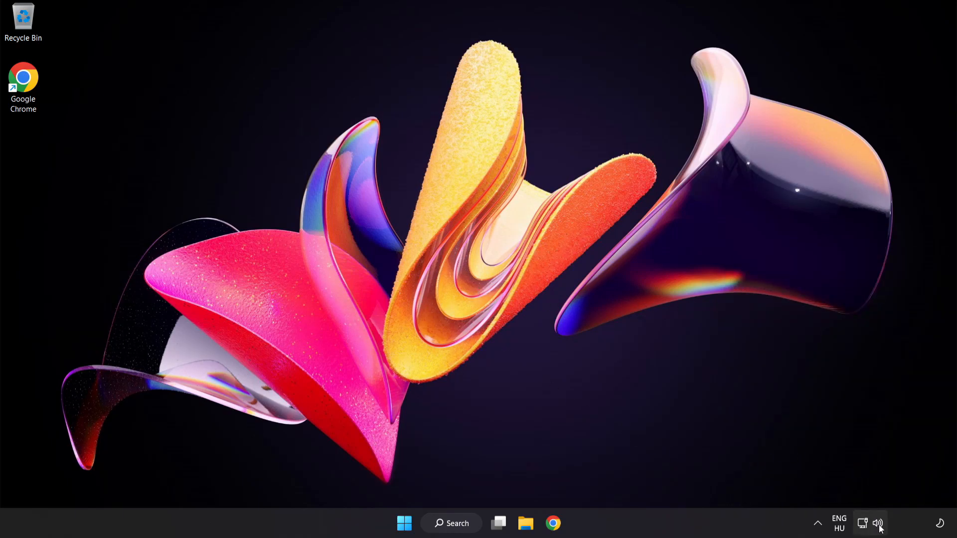
- Reset sound devices and app volumes in the Volume mixer, then close Settings
right_click(879, 523)
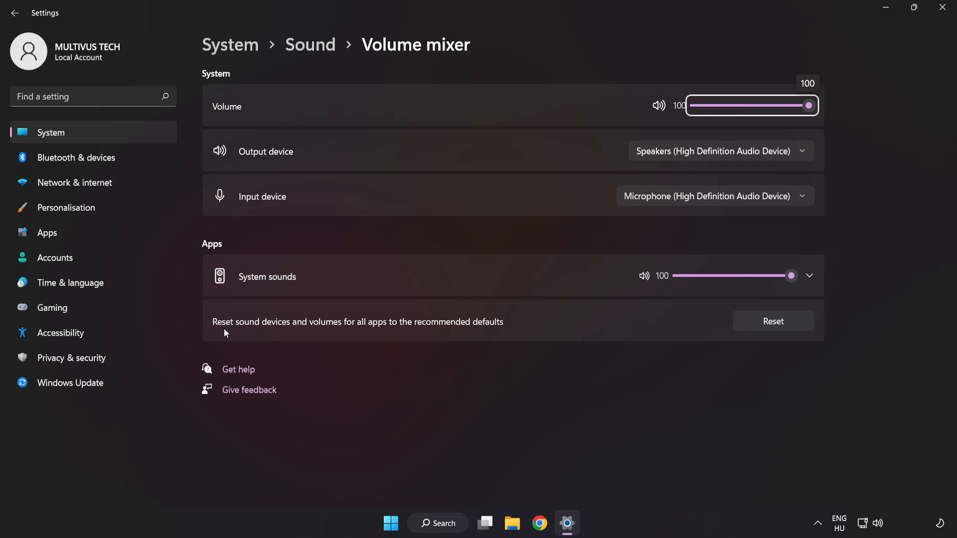
mouse_move(505, 329)
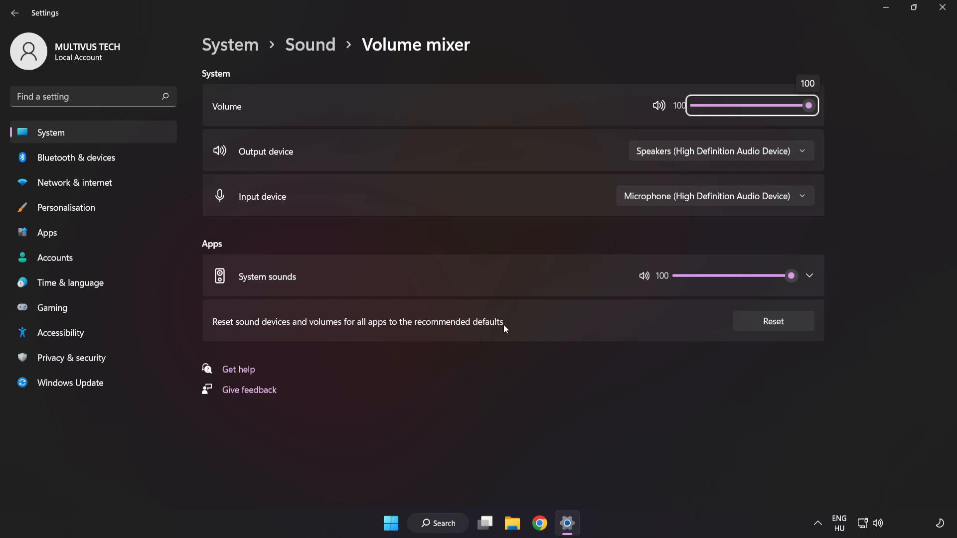
mouse_move(773, 321)
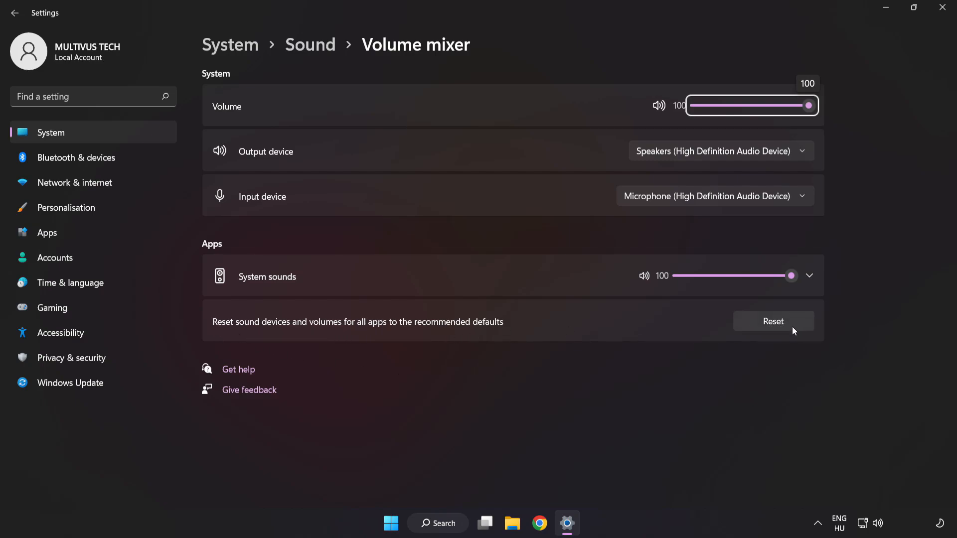
click(773, 321)
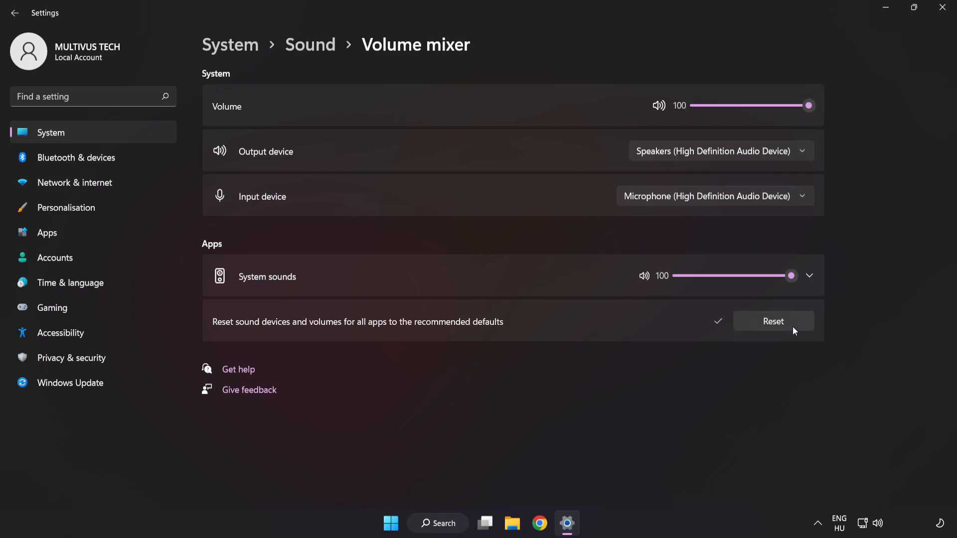
mouse_move(779, 62)
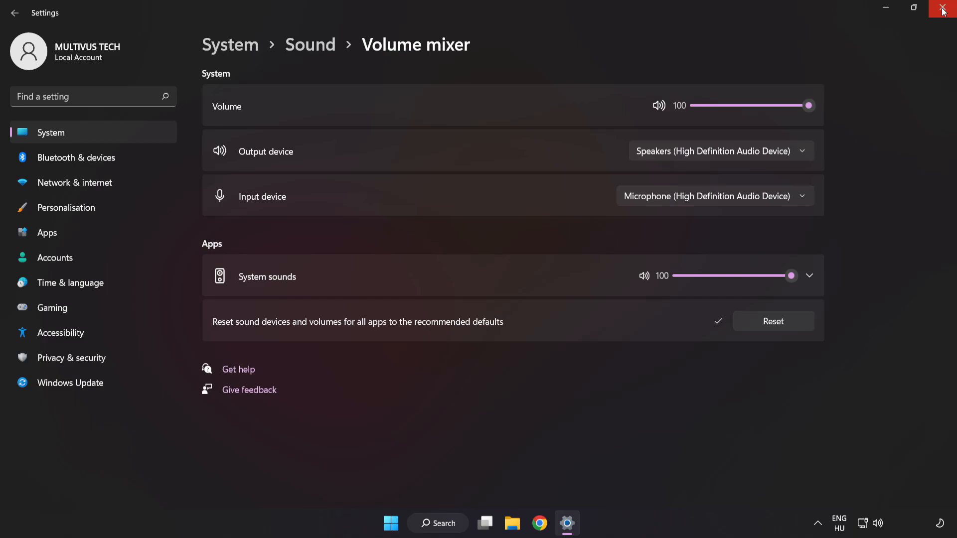
click(943, 11)
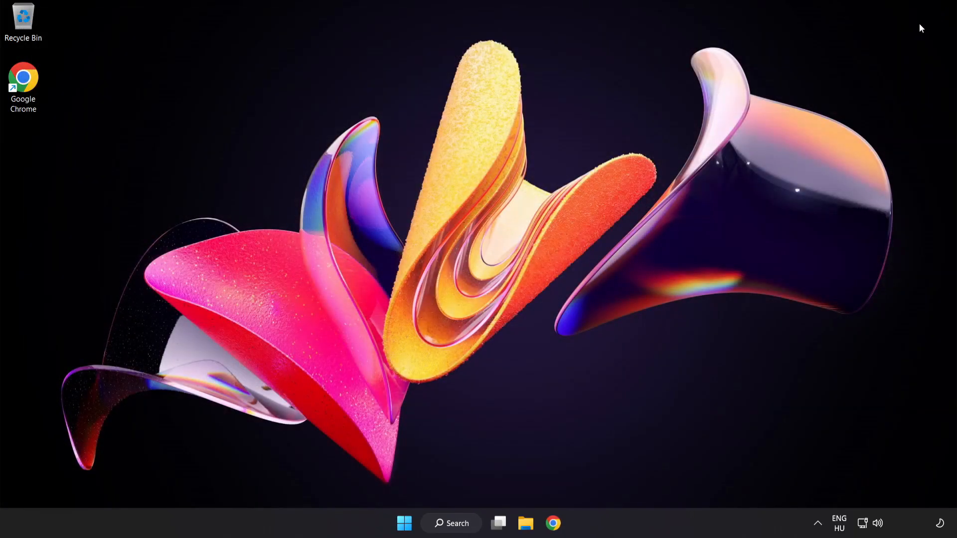
mouse_move(468, 259)
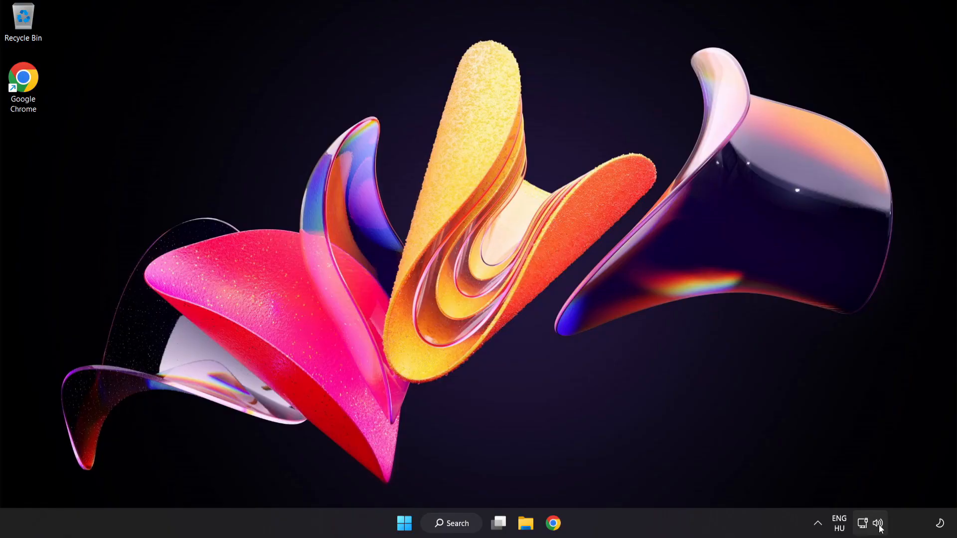
- Go from Sound settings to More sound settings to show the playback devices
right_click(879, 523)
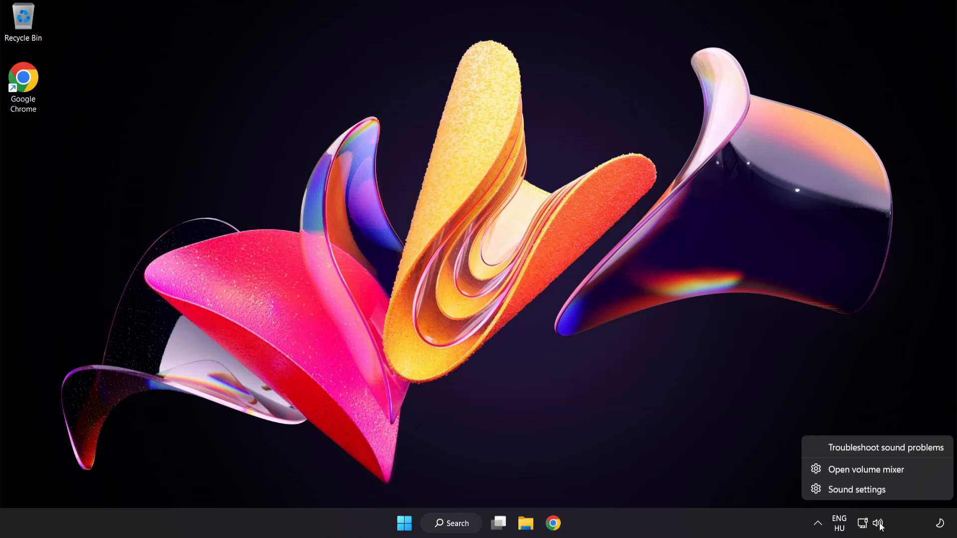
mouse_move(889, 496)
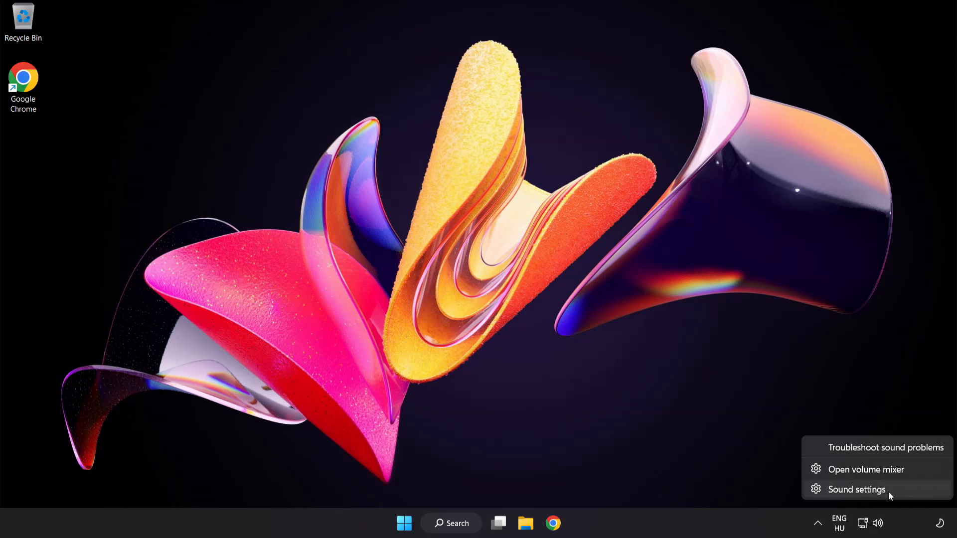
click(856, 489)
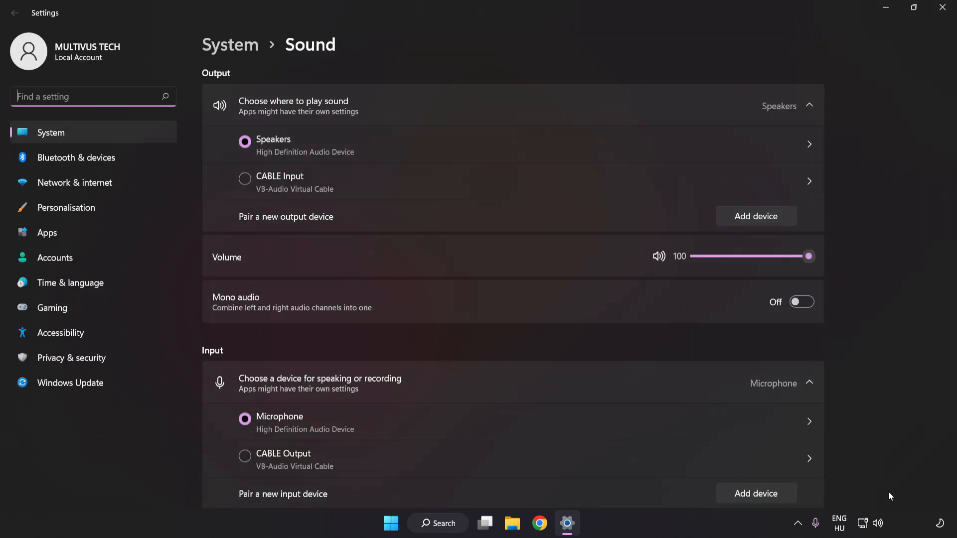
mouse_move(275, 245)
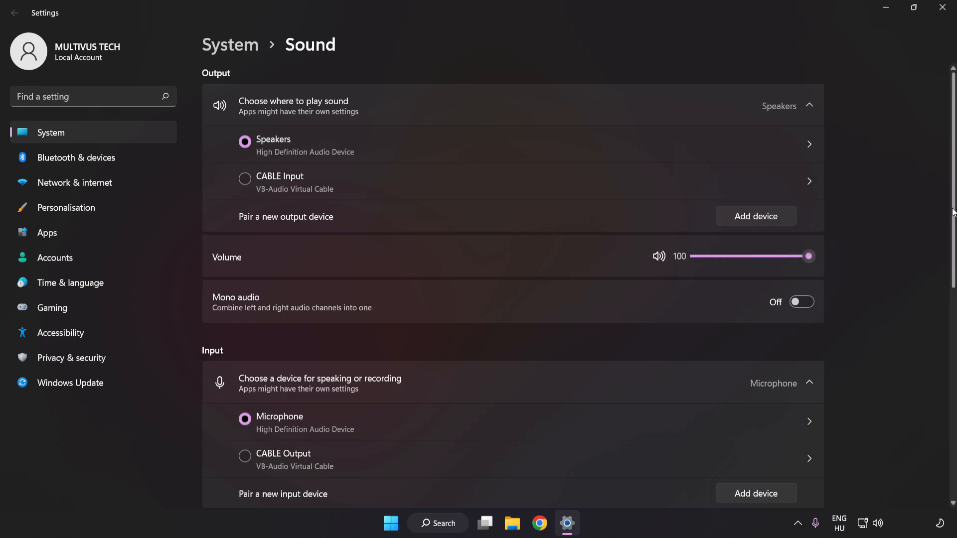
scroll(down, 3)
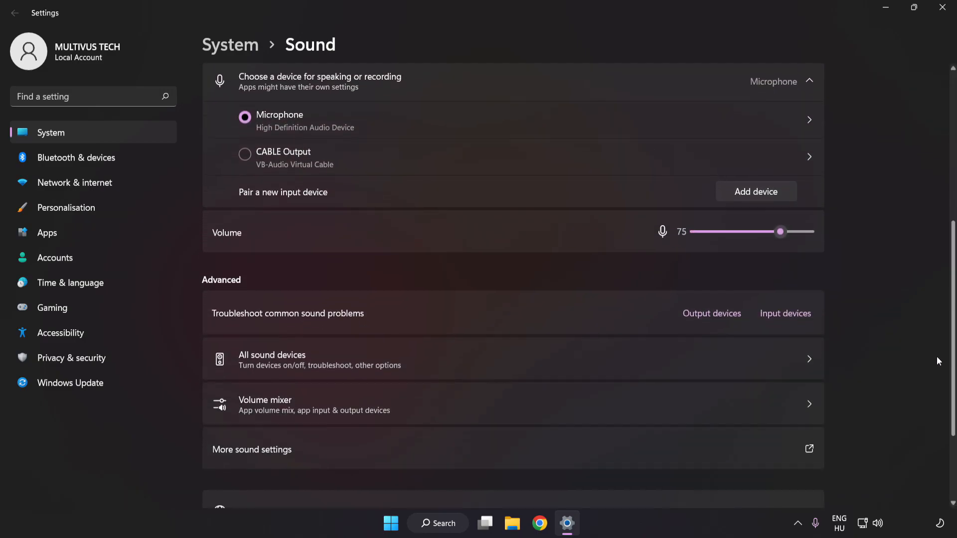
scroll(down, 3)
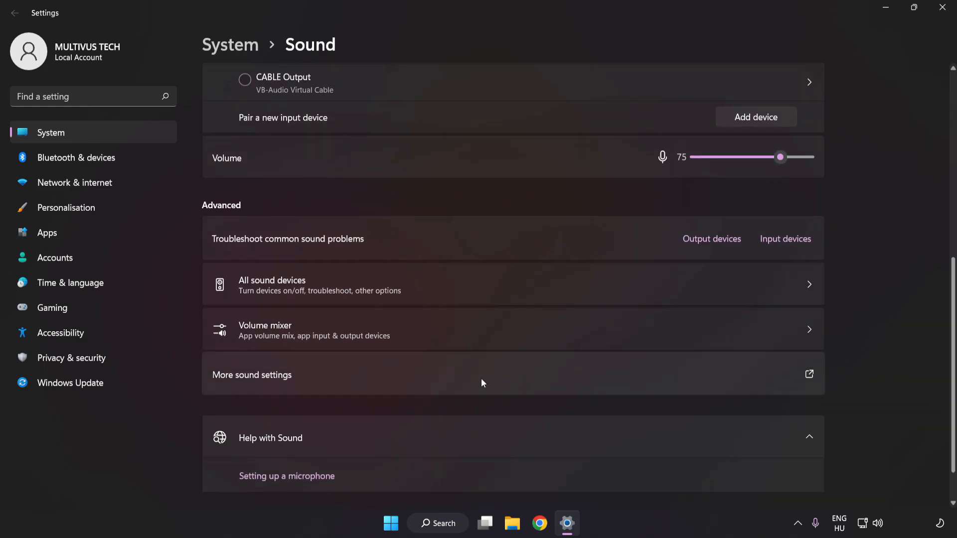
mouse_move(277, 385)
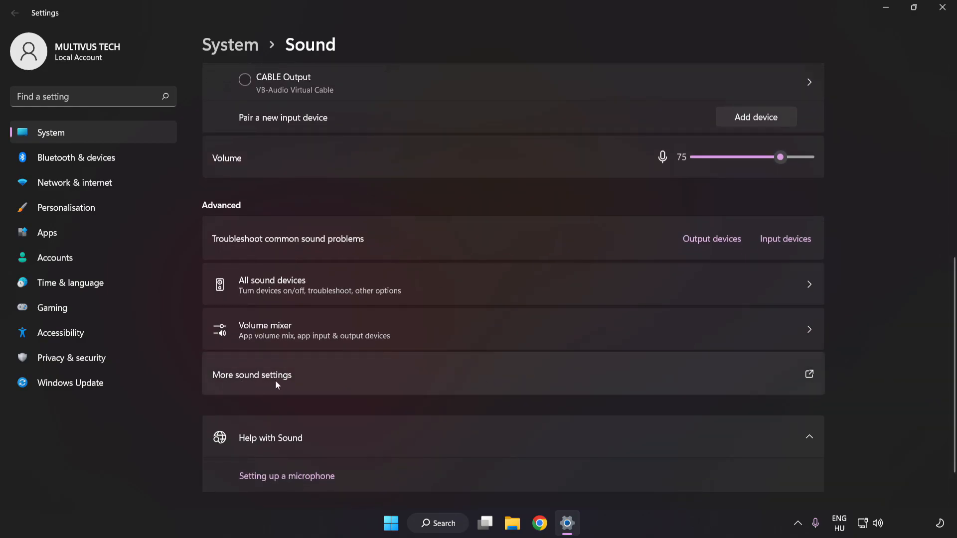
click(251, 375)
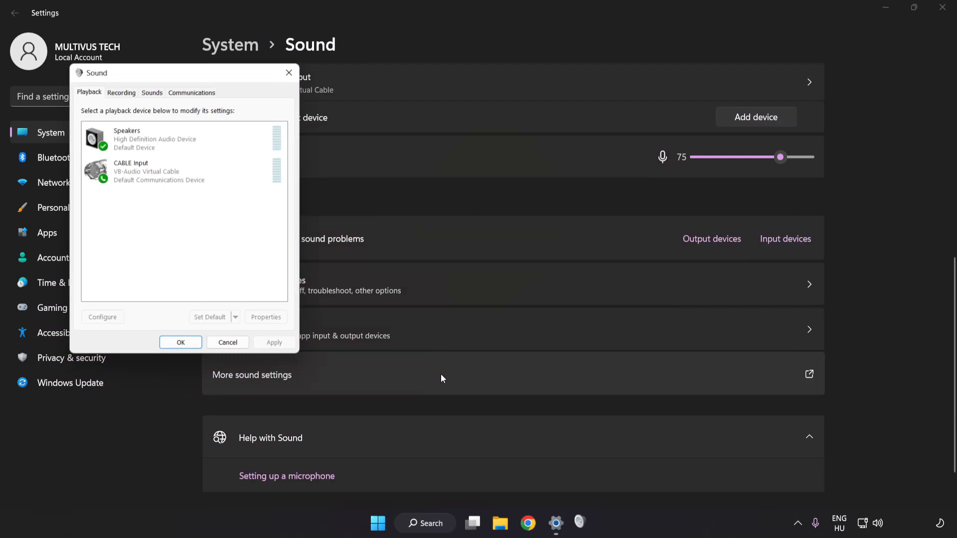
- Disable the CABLE Input virtual playback device
drag(183, 73, 428, 131)
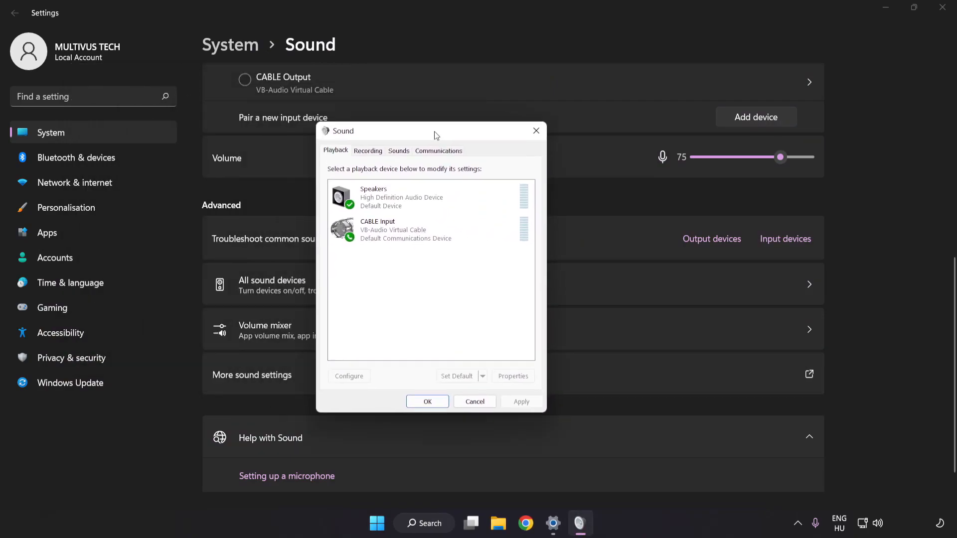
drag(394, 130, 440, 138)
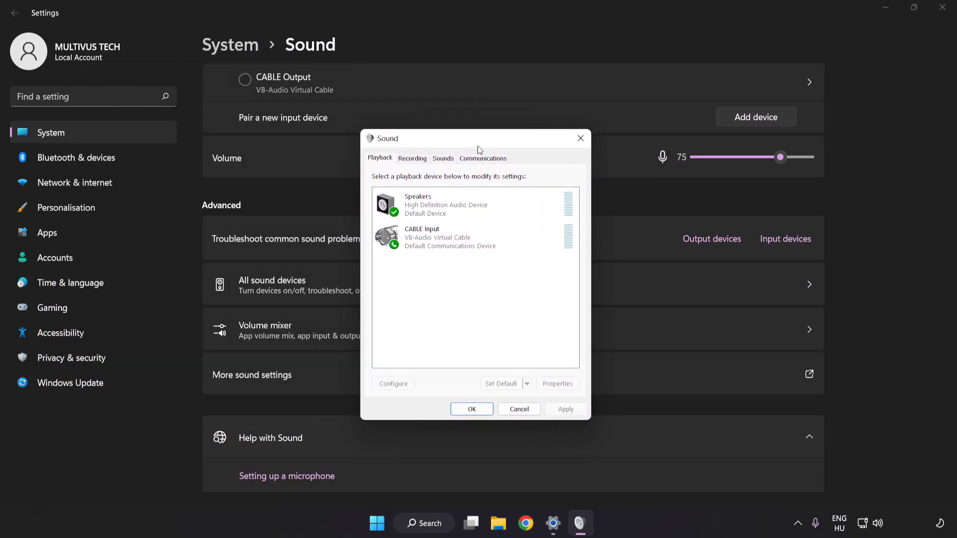
click(449, 237)
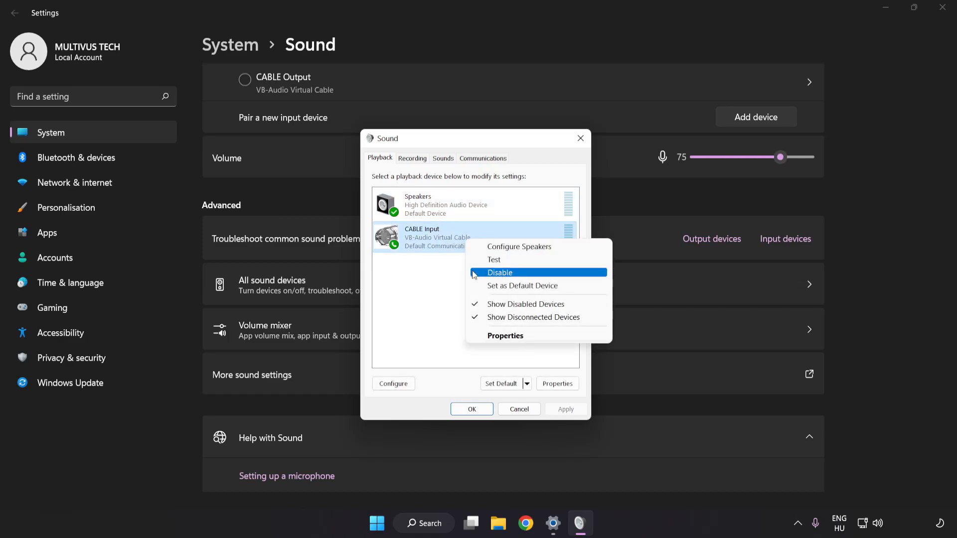
click(500, 272)
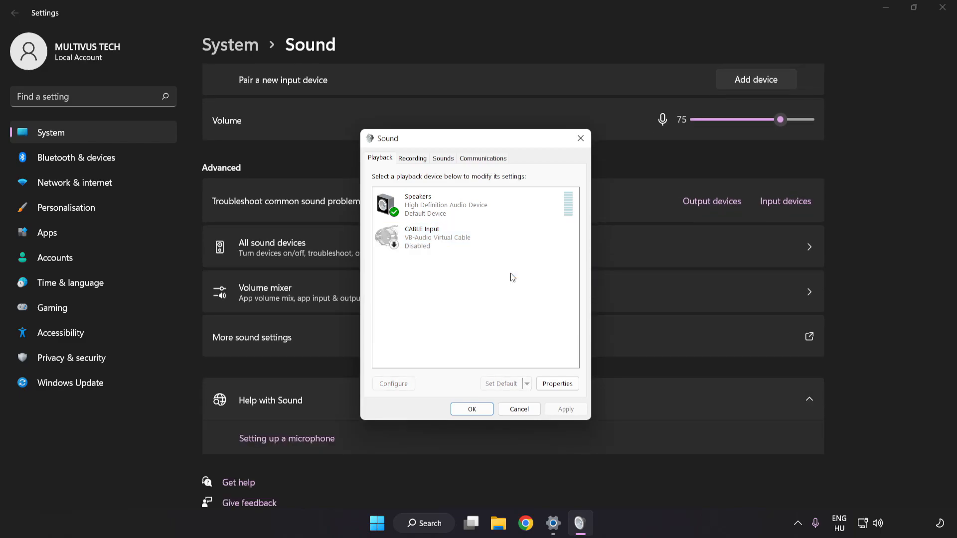
- Start the Configure Speakers wizard for the Speakers device
click(445, 204)
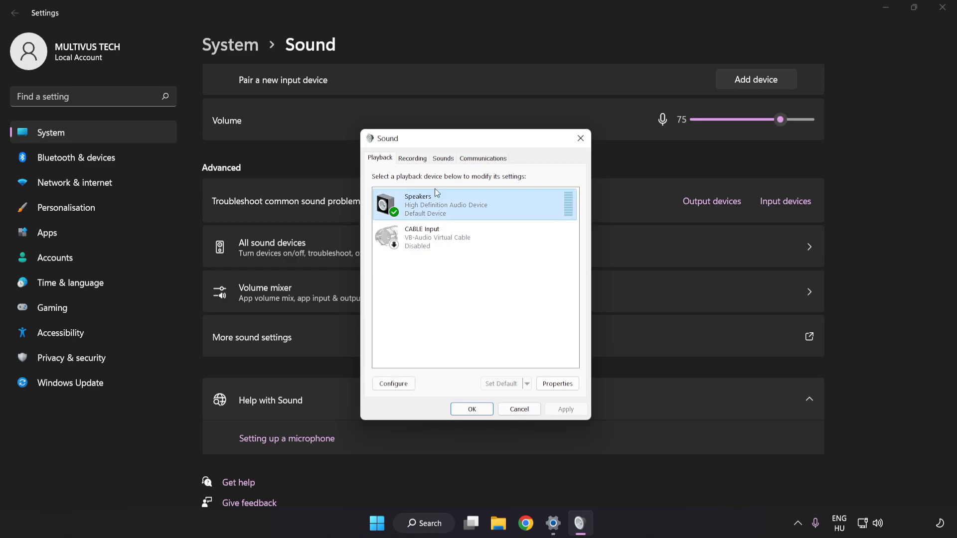
right_click(475, 204)
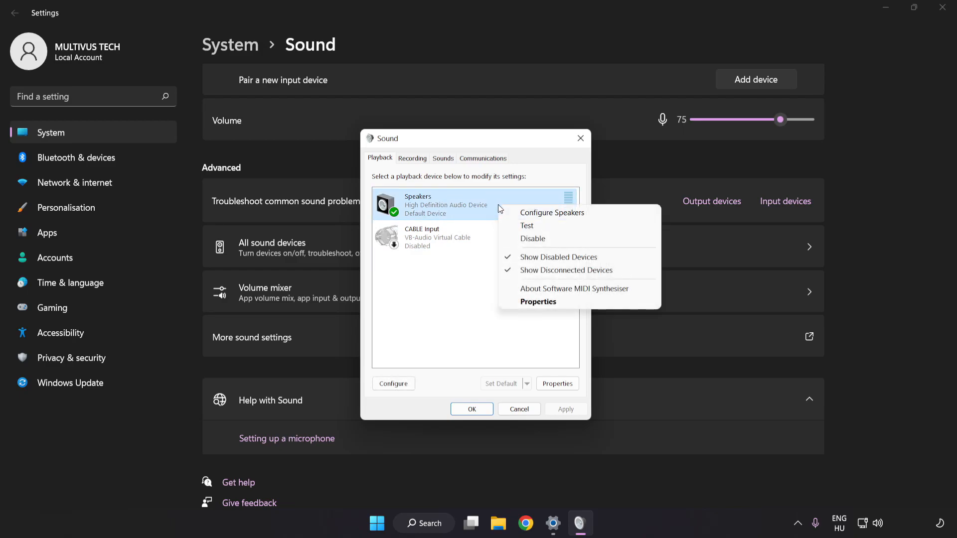
mouse_move(552, 212)
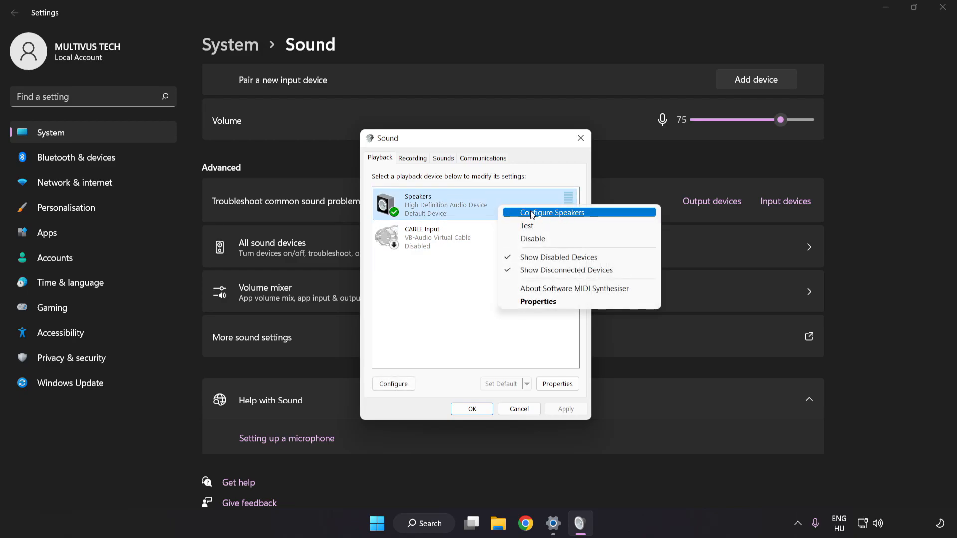
mouse_move(595, 218)
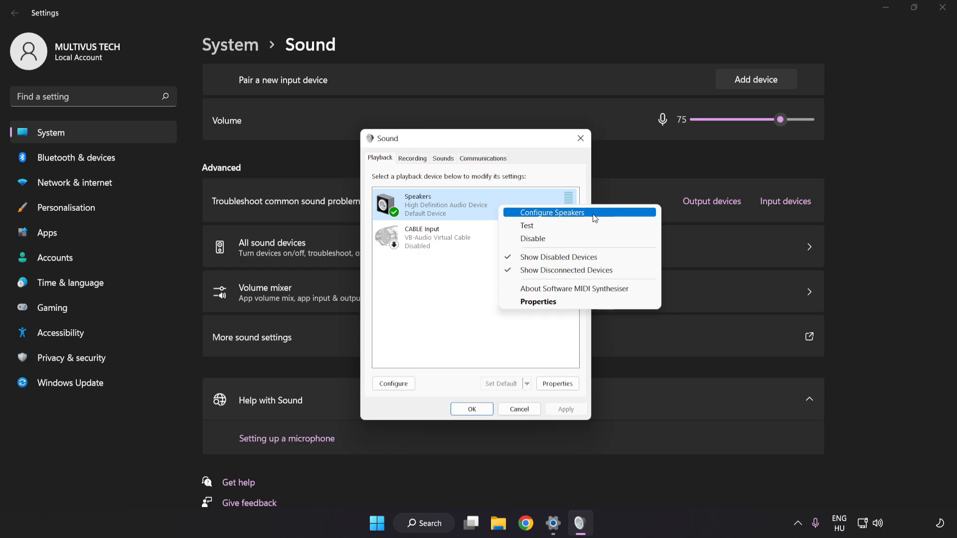
click(550, 213)
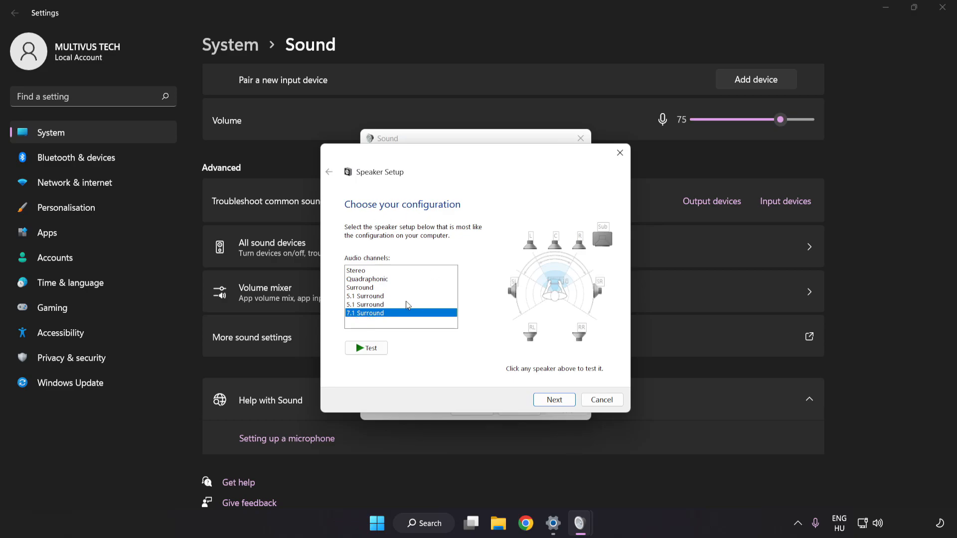
mouse_move(554, 400)
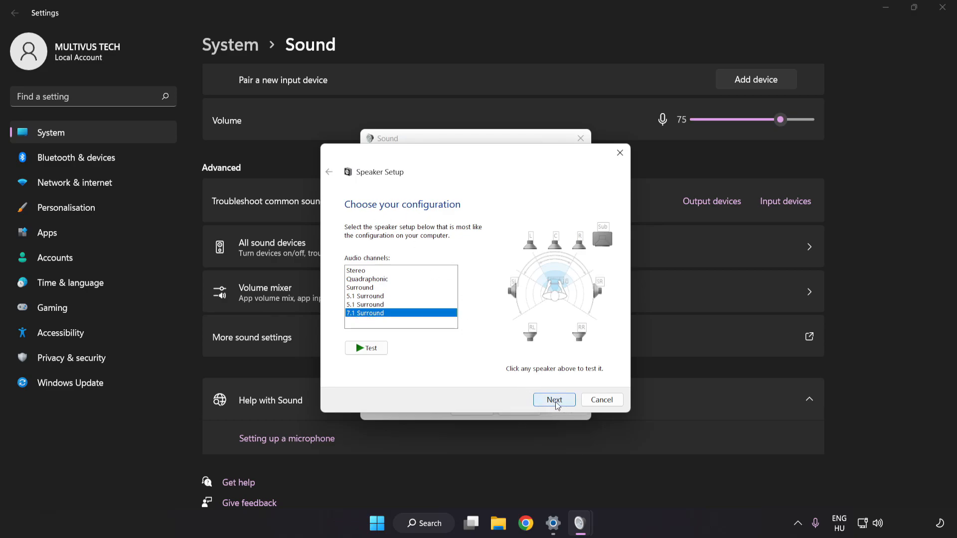
- Finish Speaker Setup as 7.1 Surround, keeping all optional and full-range speakers
click(553, 400)
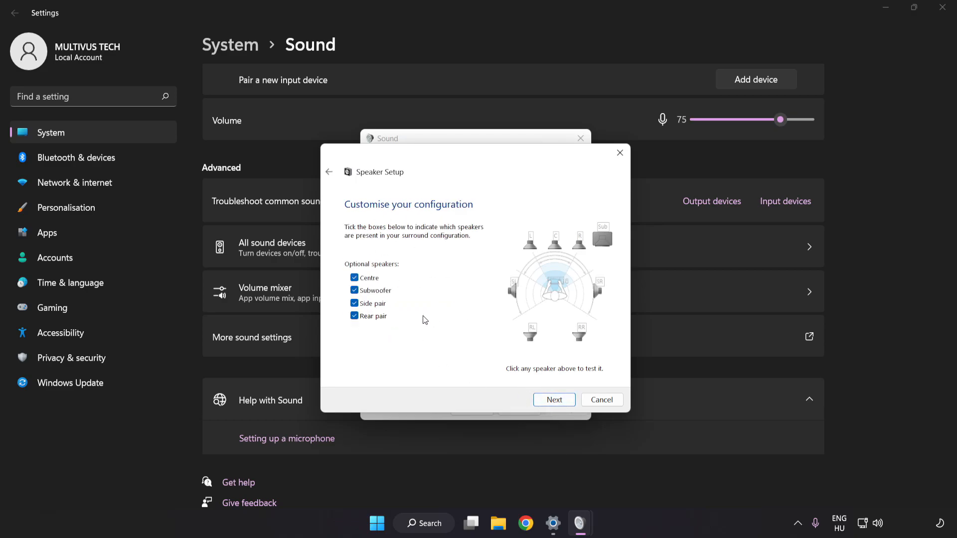
click(553, 400)
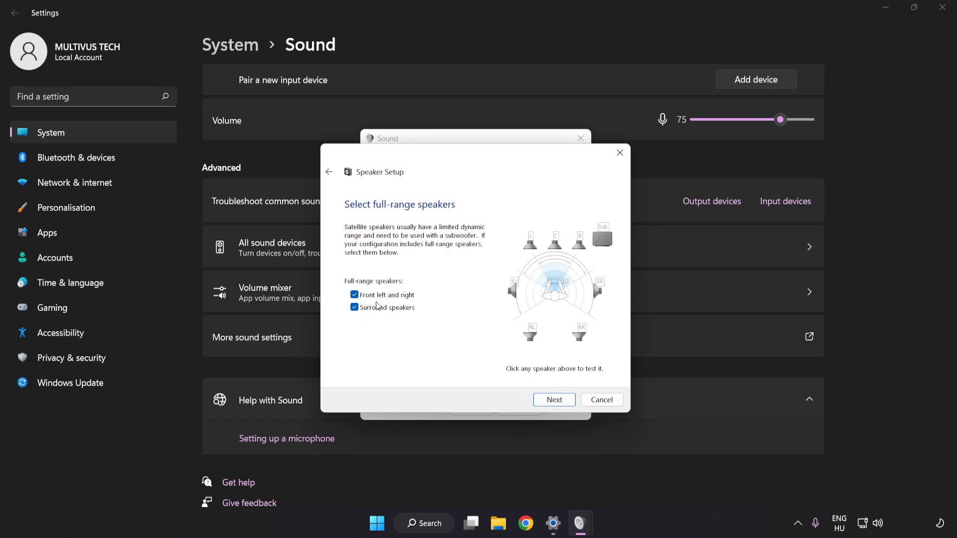
click(552, 400)
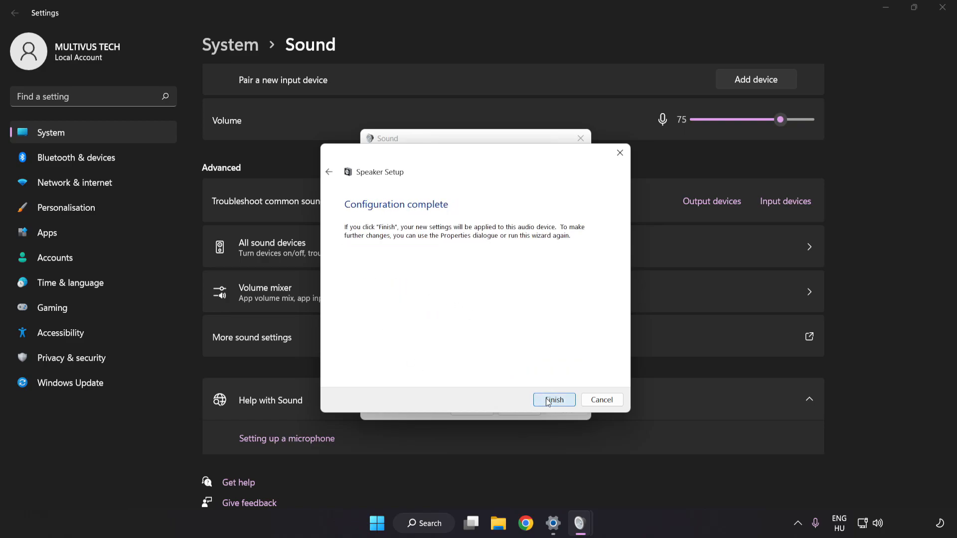
click(553, 399)
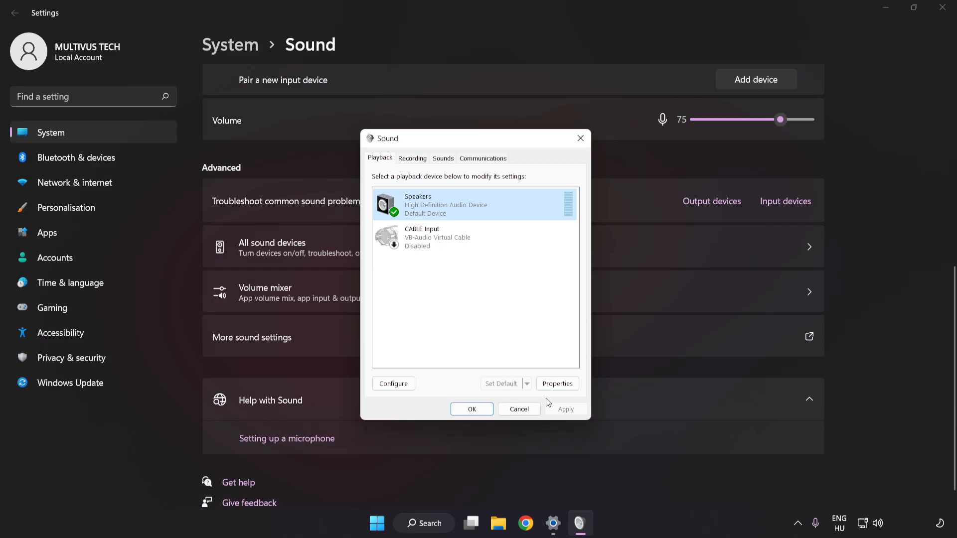
mouse_move(425, 211)
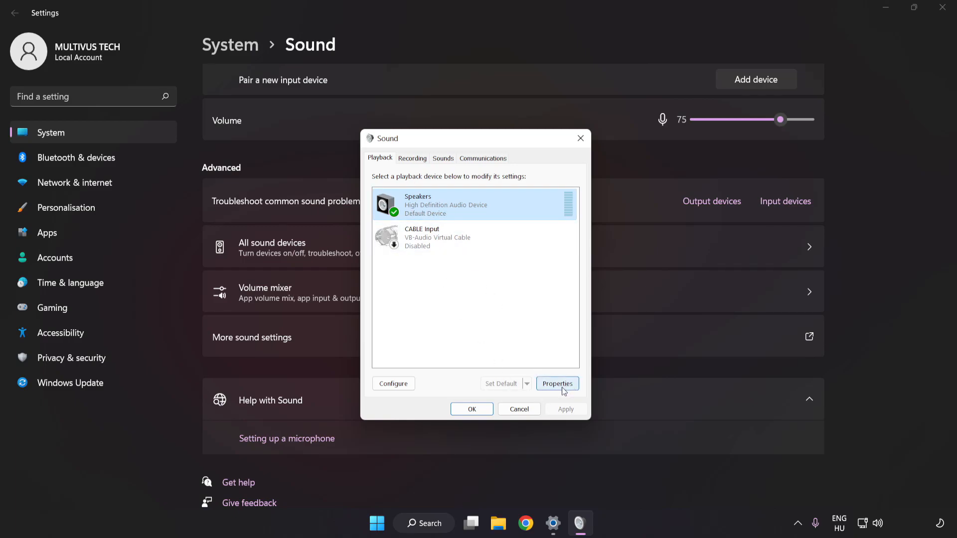
- Tick Disable all enhancements in Speakers Properties and apply
click(556, 384)
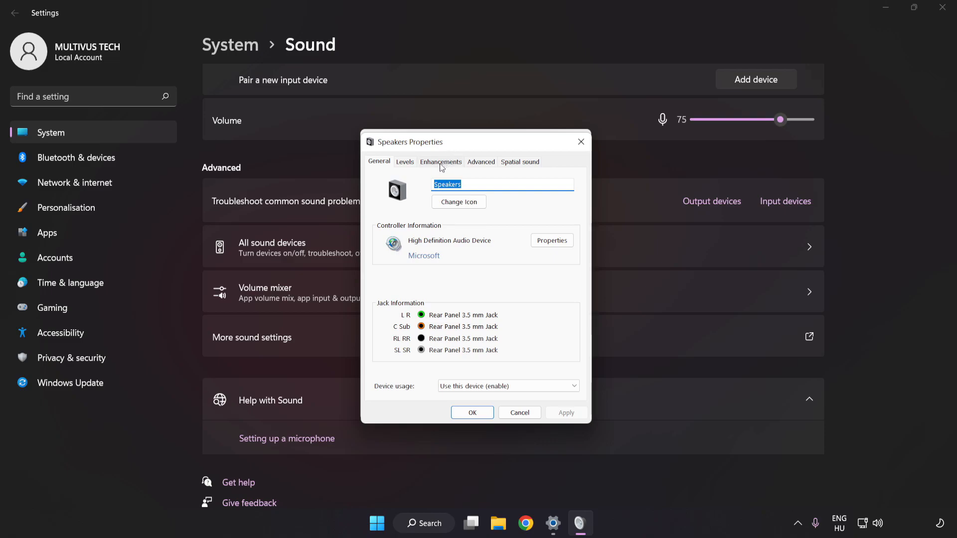
click(440, 161)
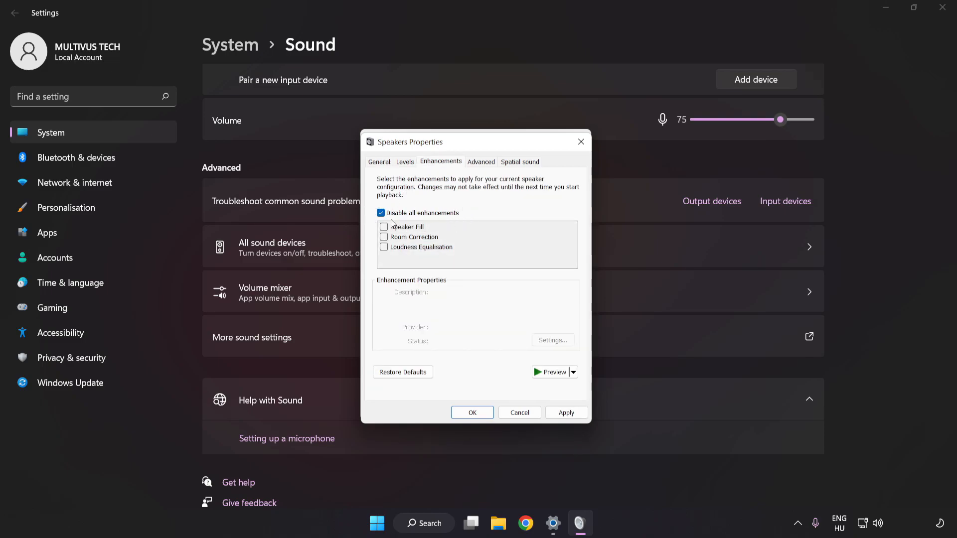
click(565, 413)
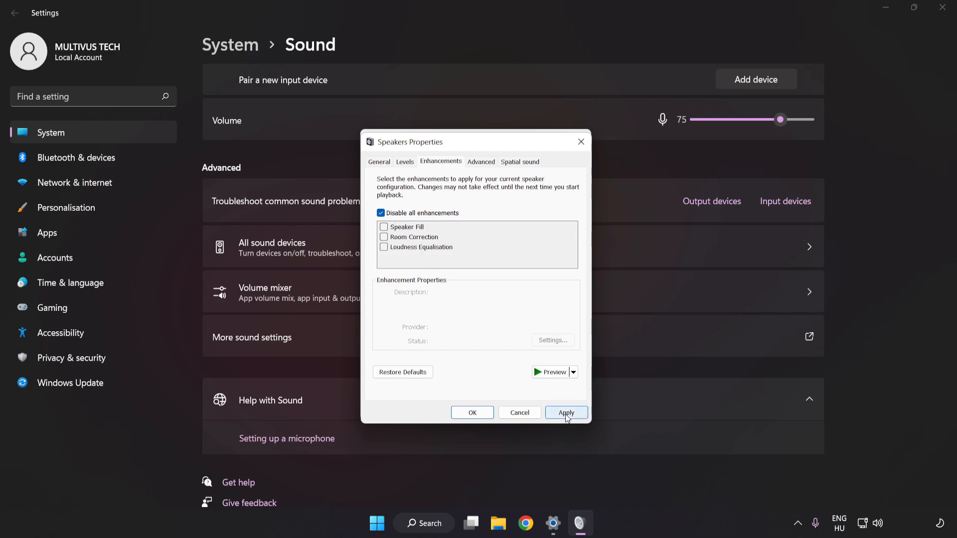
click(566, 413)
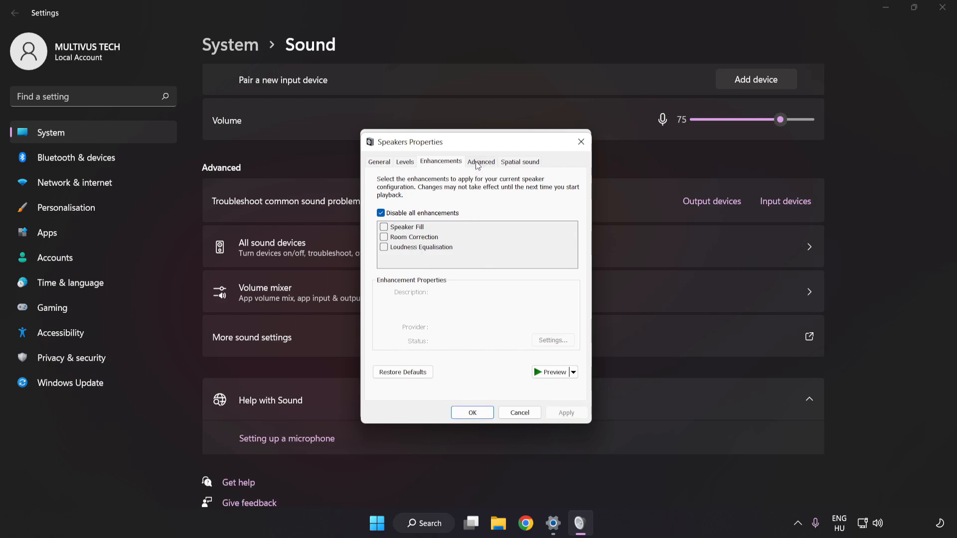
- Choose 16 bit, 48000 Hz (DVD Quality) as default format and close all sound windows
click(480, 161)
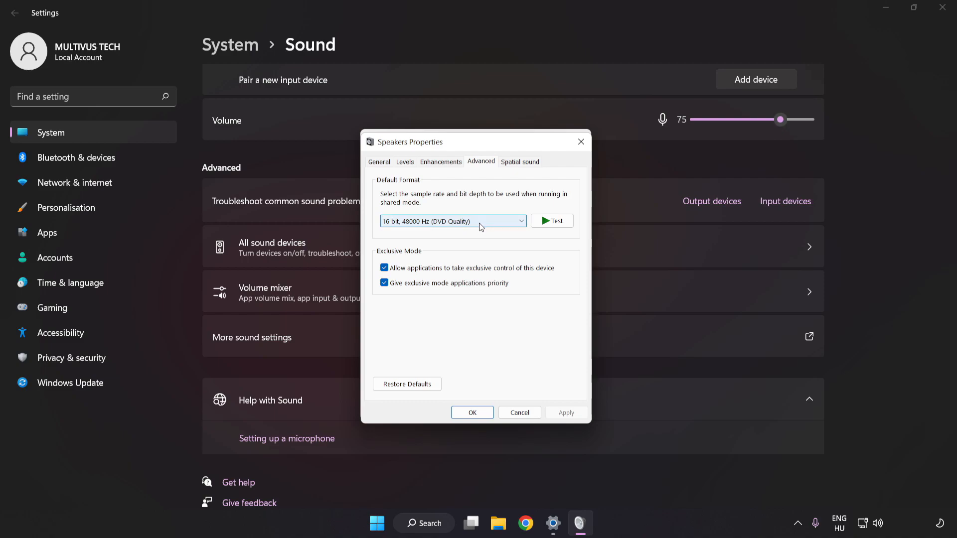
click(451, 221)
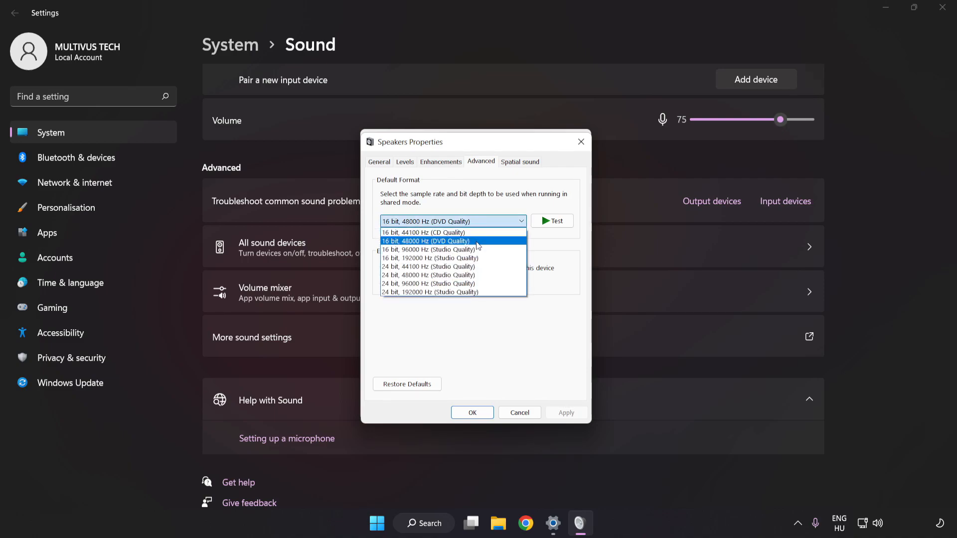
click(428, 240)
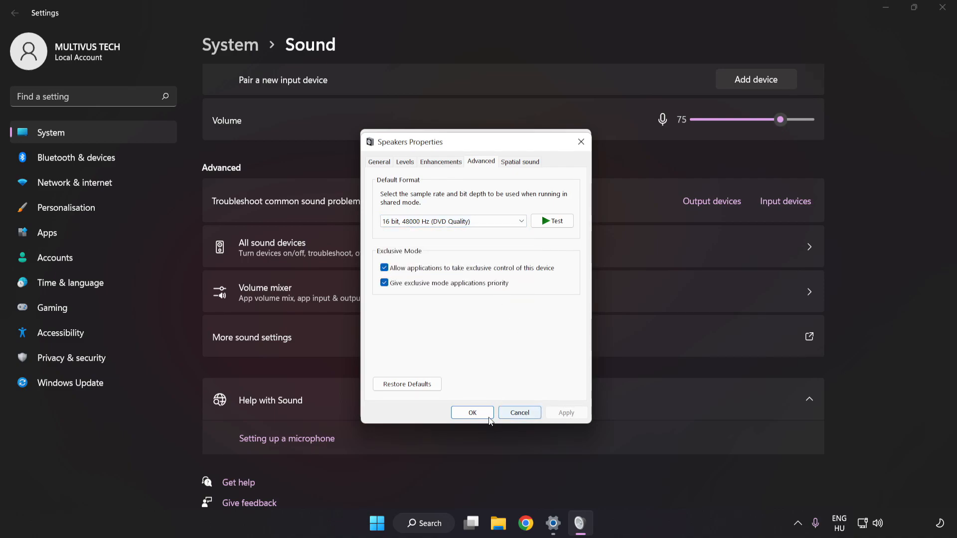
click(472, 413)
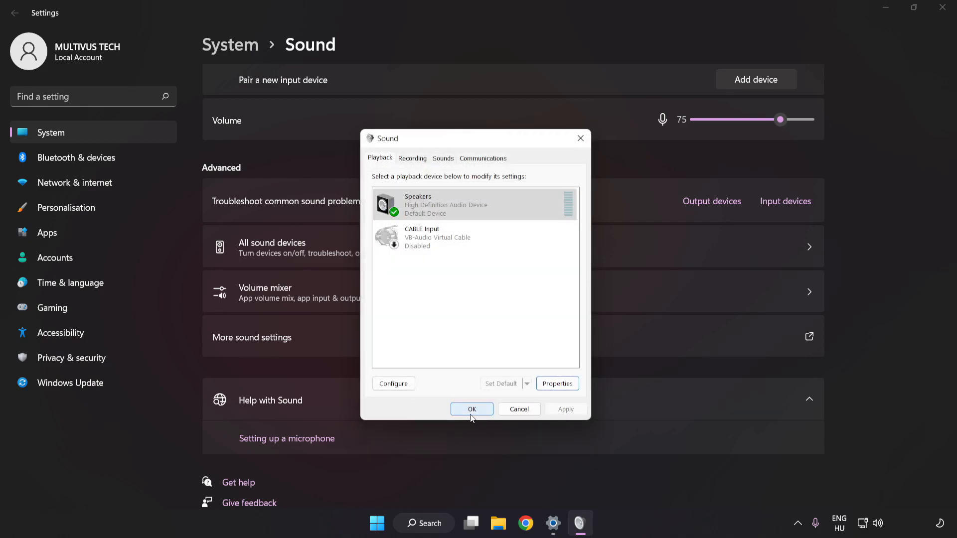
click(471, 408)
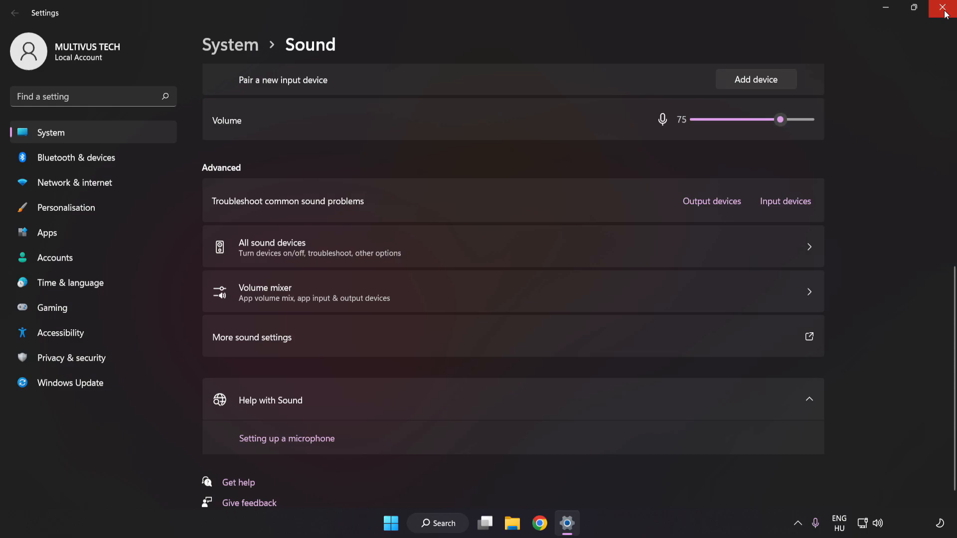
click(946, 8)
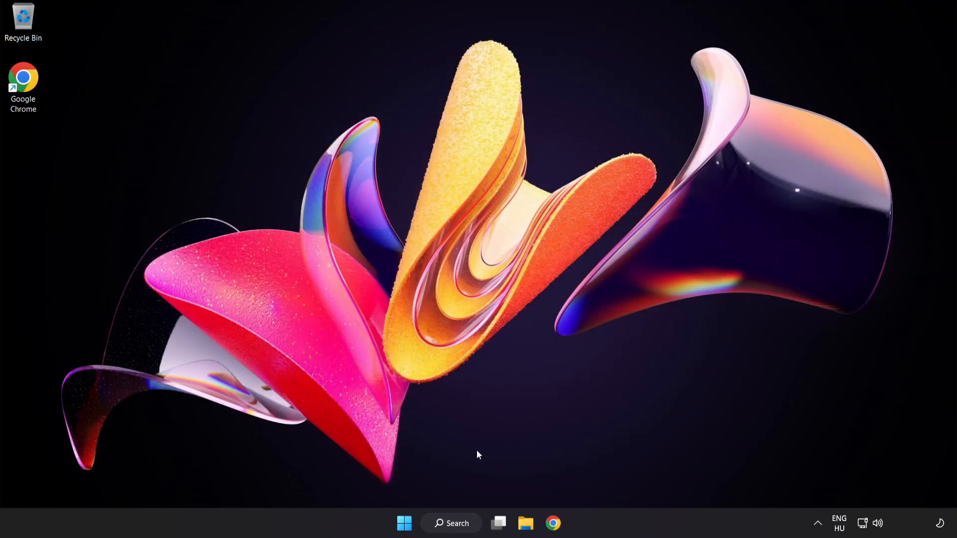
- Search 'device manager' from the taskbar and open Device Manager
click(404, 523)
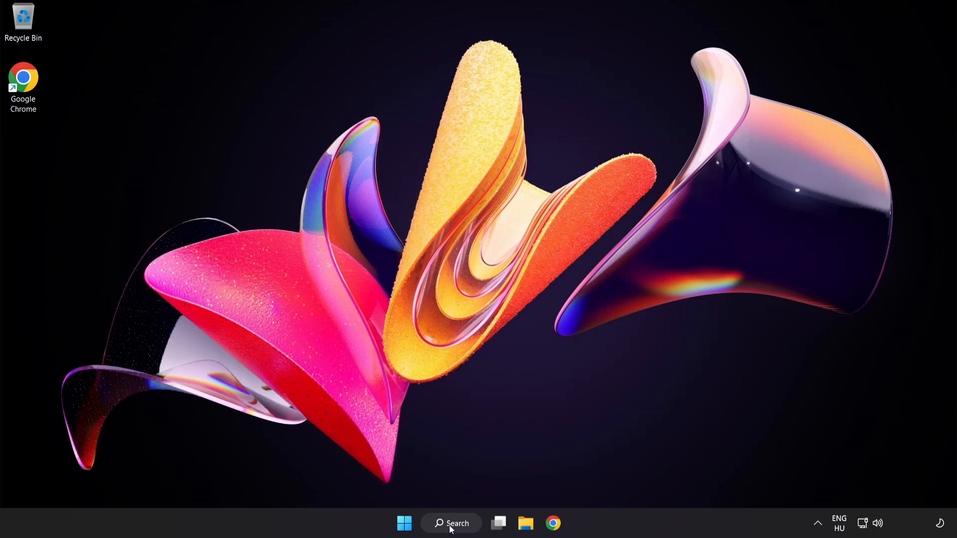
click(452, 523)
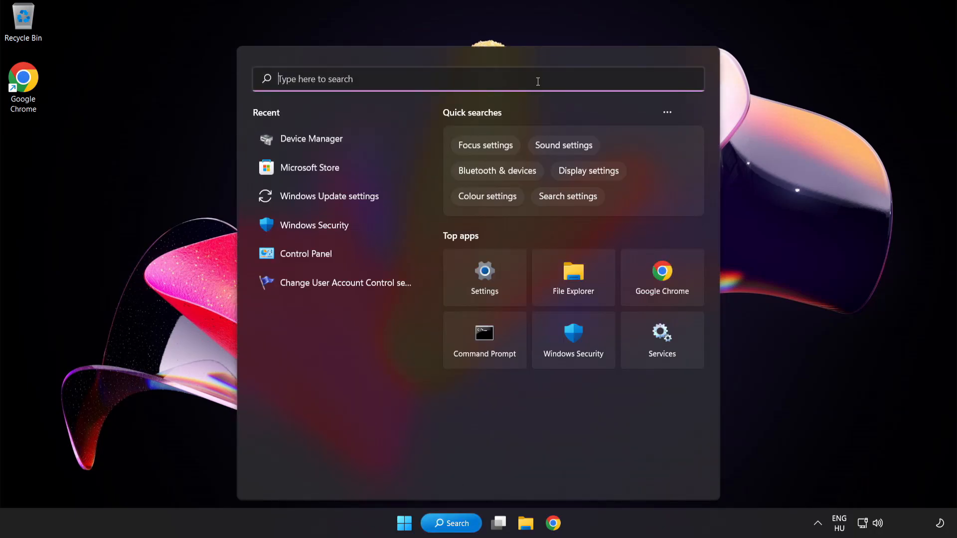
text(device manager)
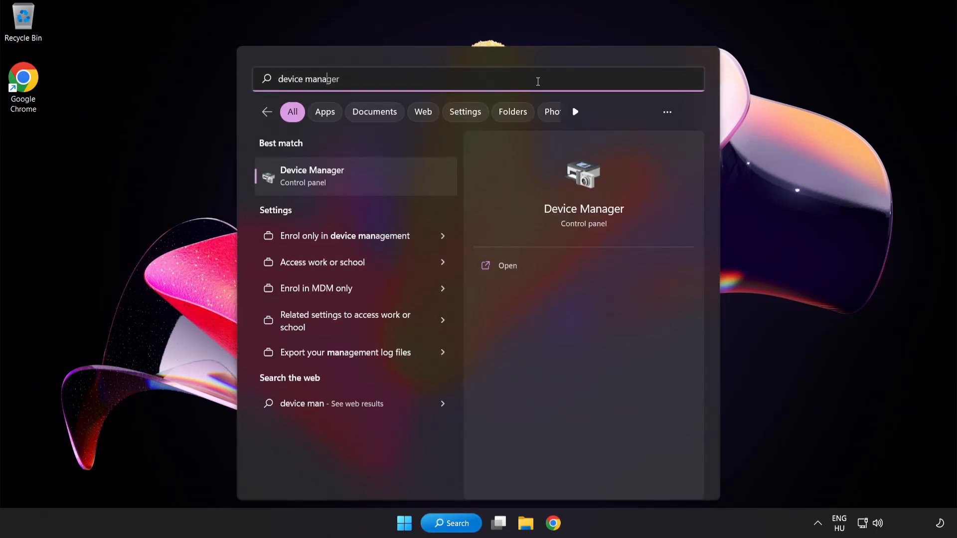
text(r)
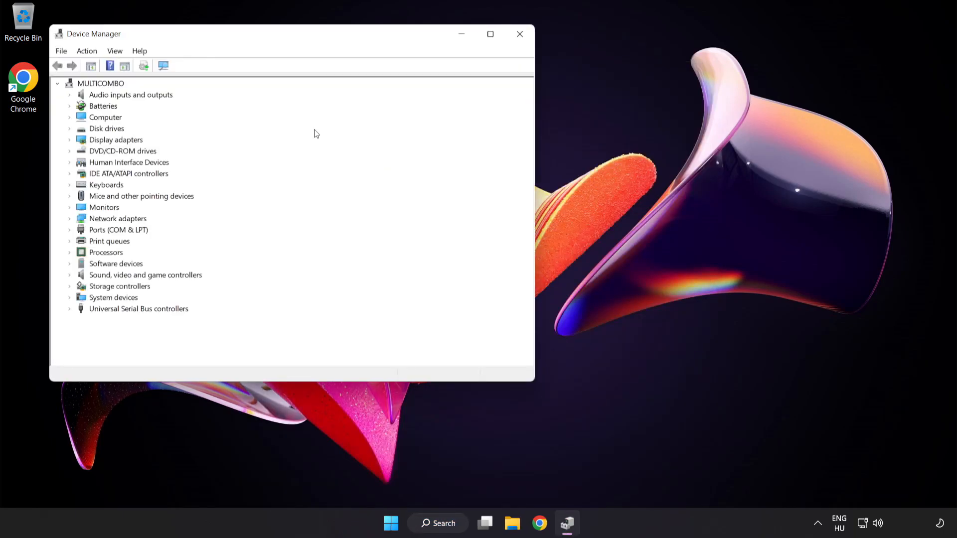
- Expand Sound, video and game controllers and right-click High Definition Audio Device
drag(244, 34, 420, 97)
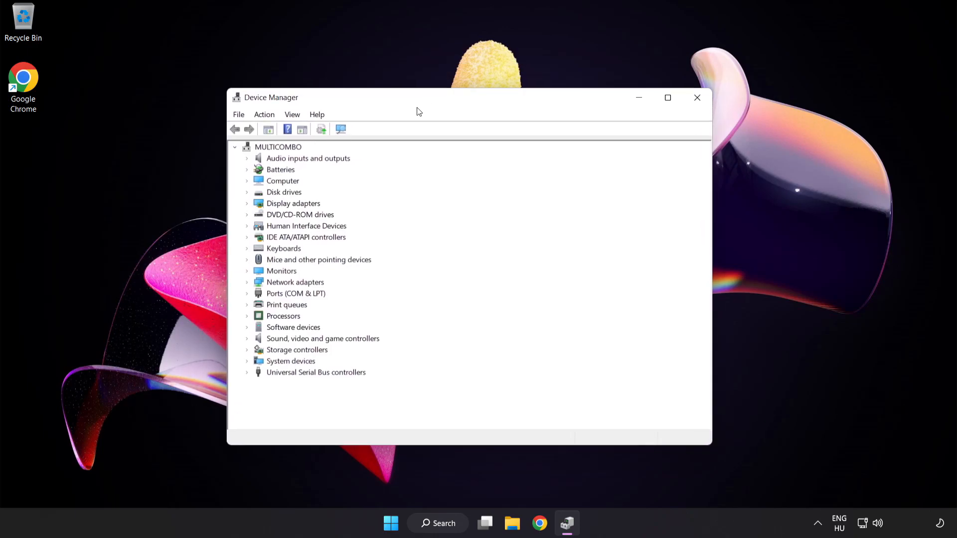
click(322, 338)
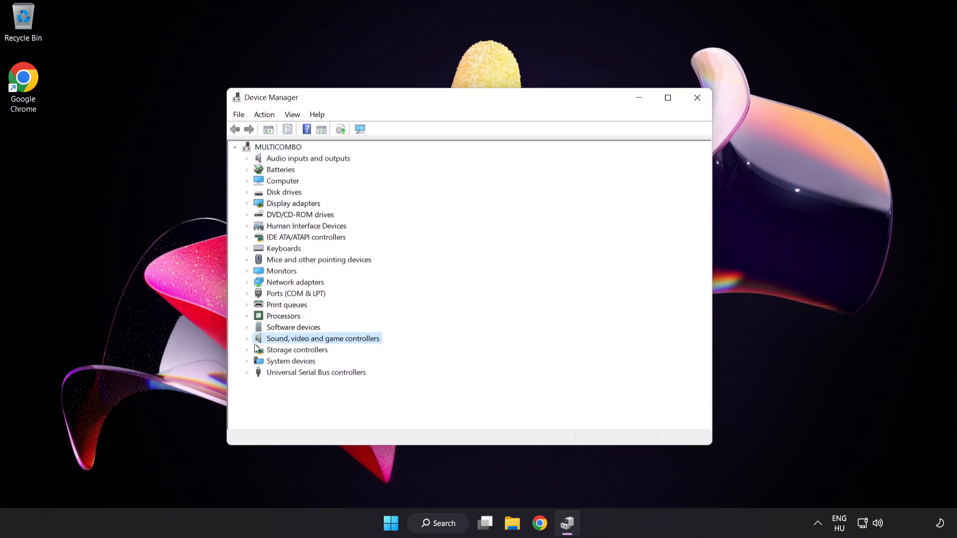
click(248, 338)
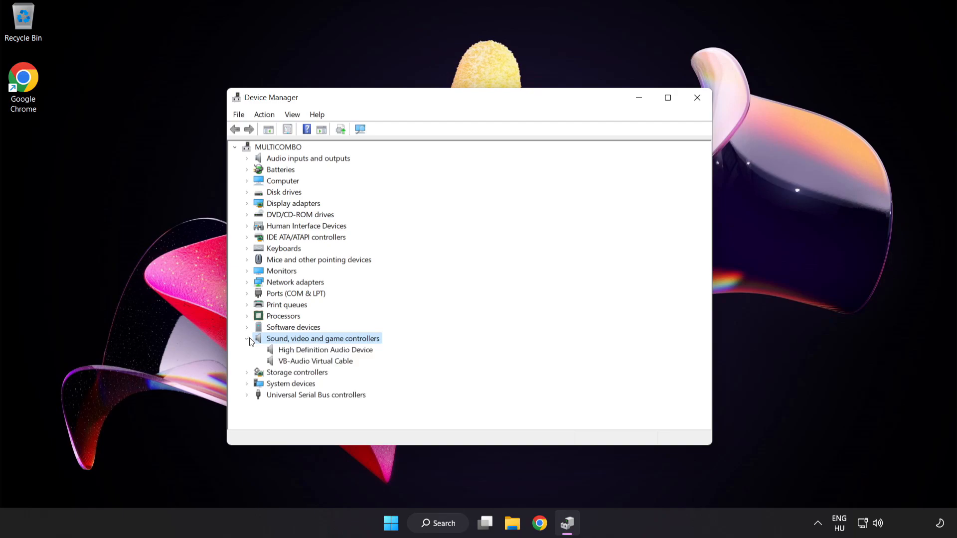
click(325, 350)
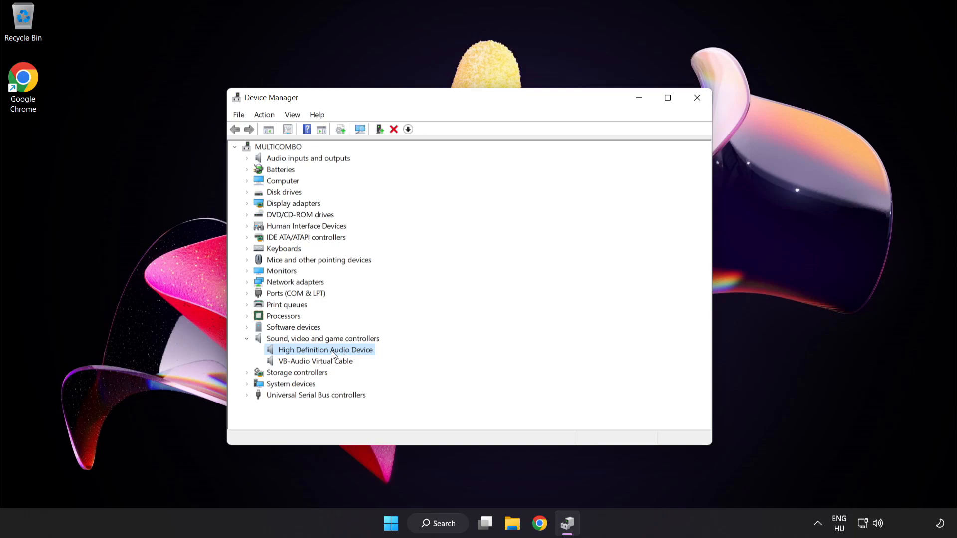
right_click(325, 349)
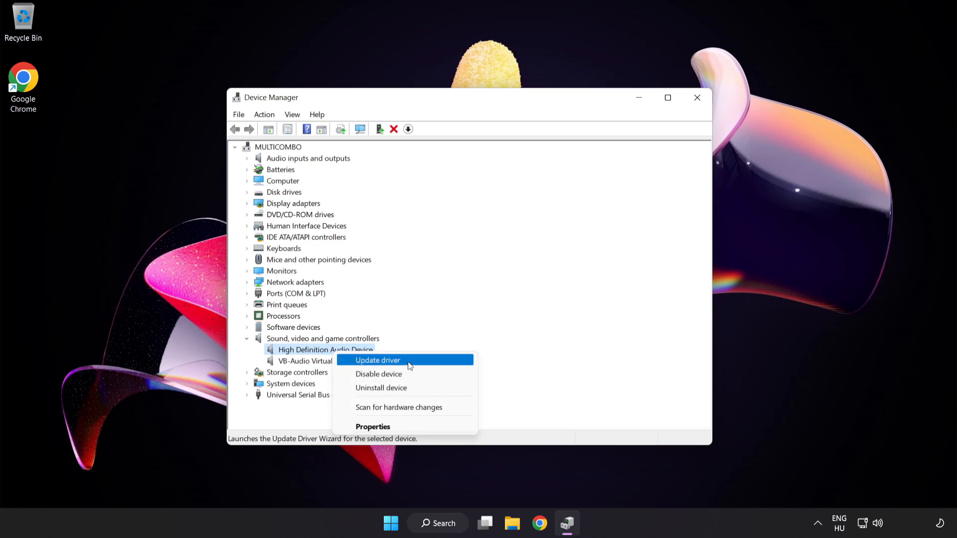
- Update the driver by picking High Definition Audio Device from this computer's driver list
click(378, 360)
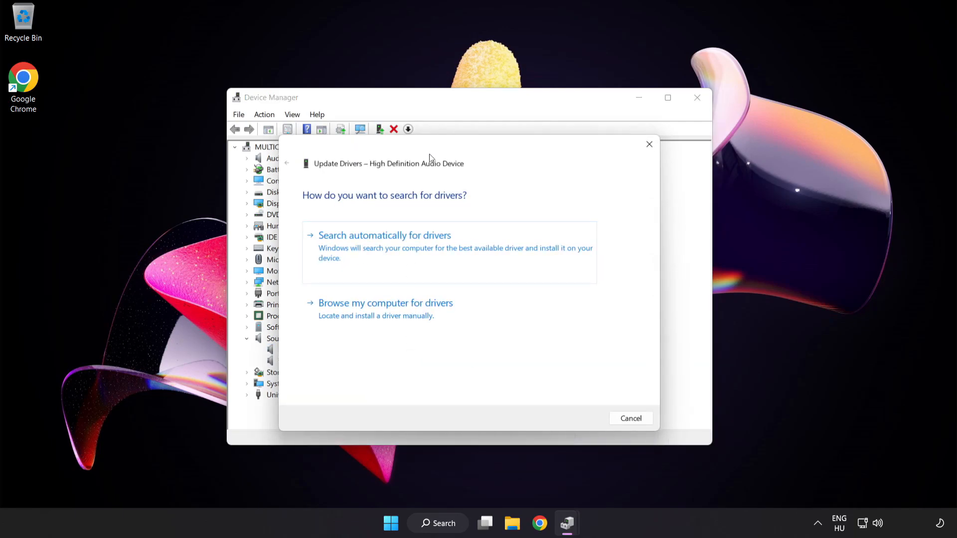
drag(430, 158, 451, 141)
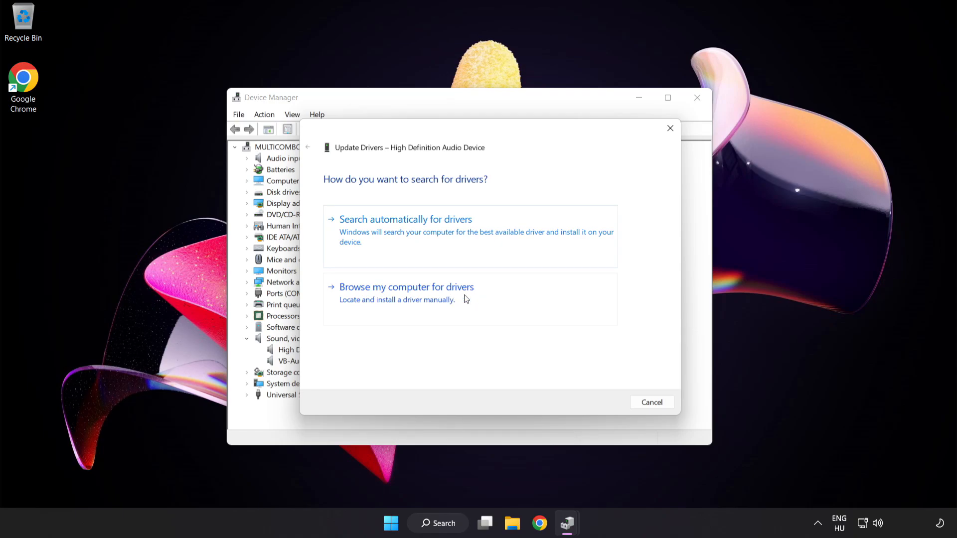
click(406, 287)
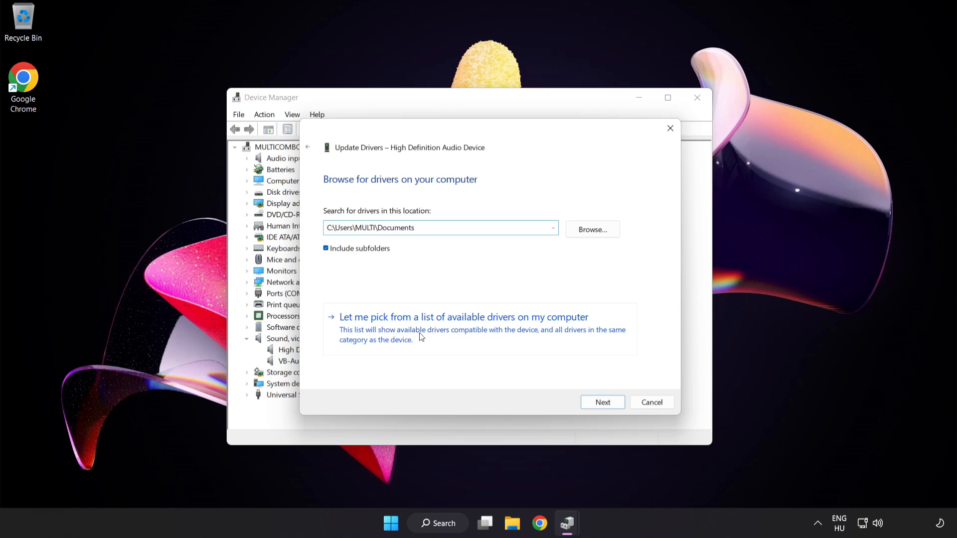
click(463, 317)
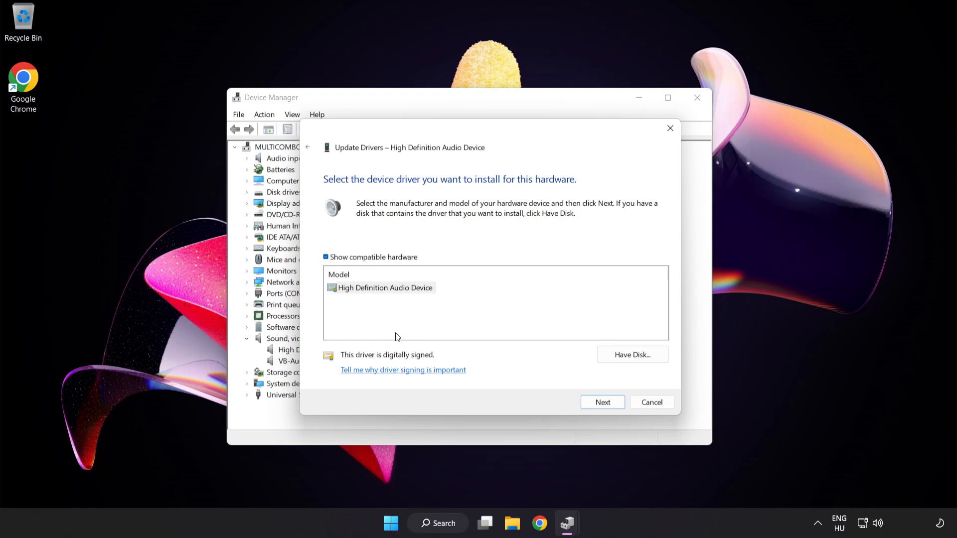
click(380, 287)
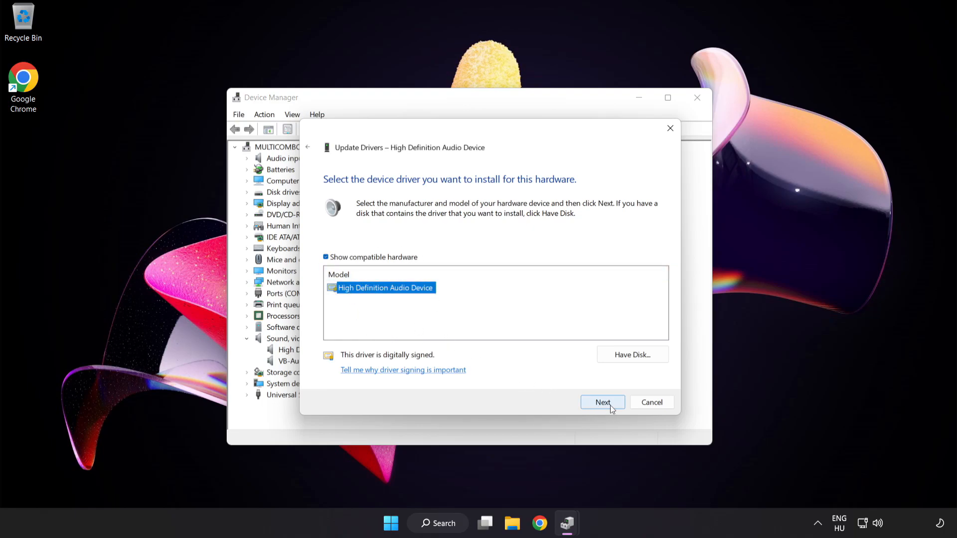
click(602, 402)
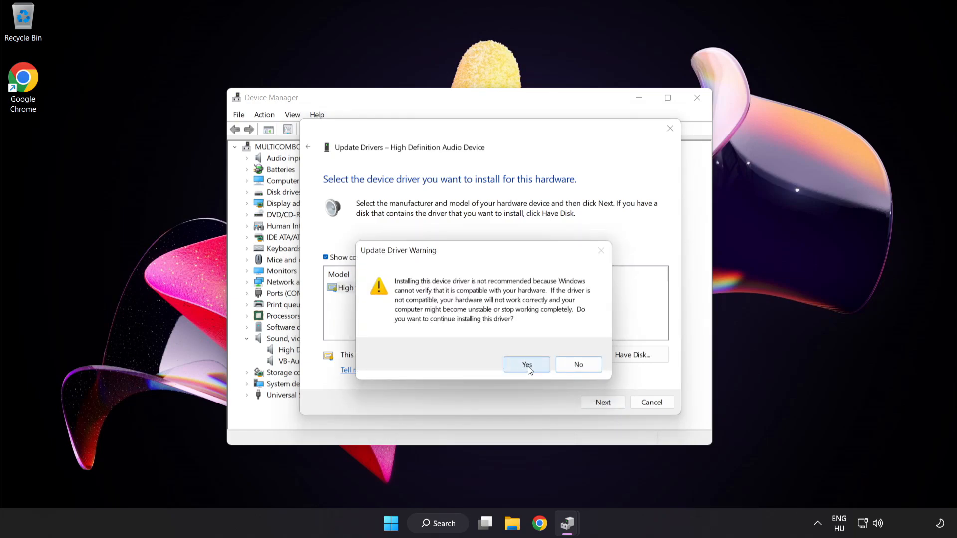
click(526, 365)
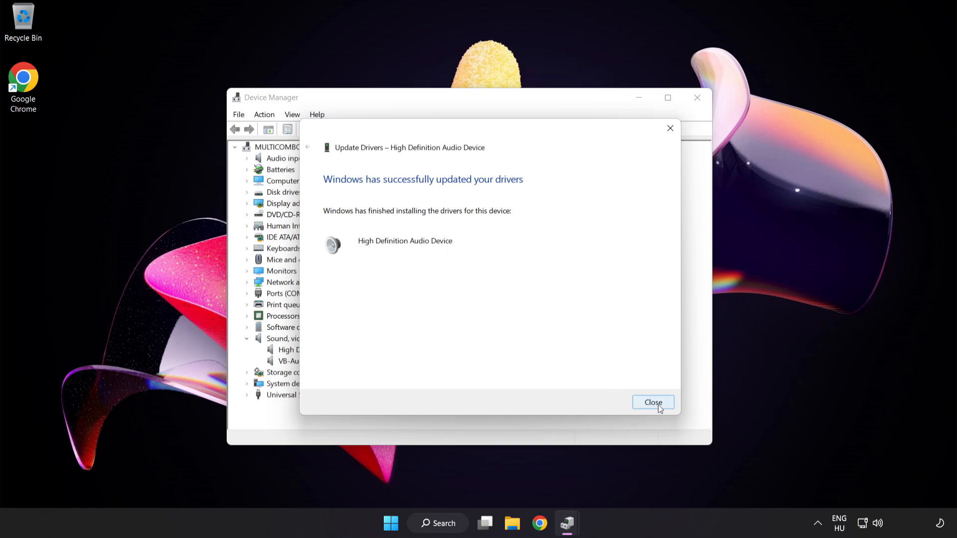
click(653, 403)
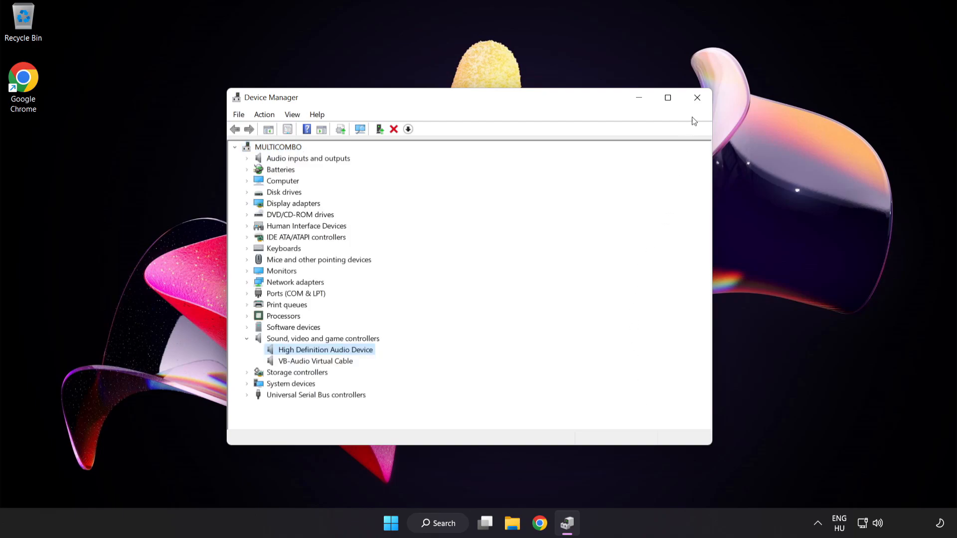
- Close Device Manager, then open the taskbar speaker menu with its troubleshoot sound problems option
click(697, 98)
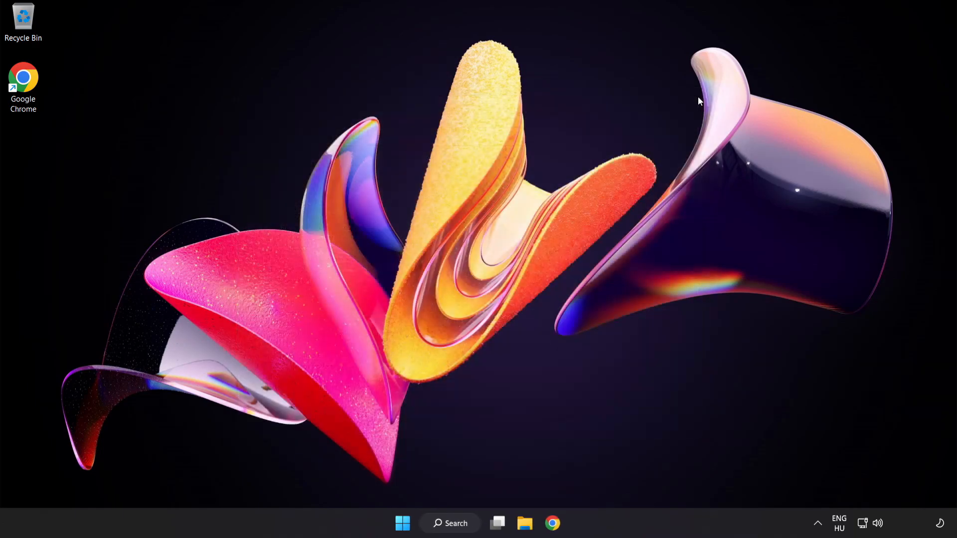
mouse_move(403, 523)
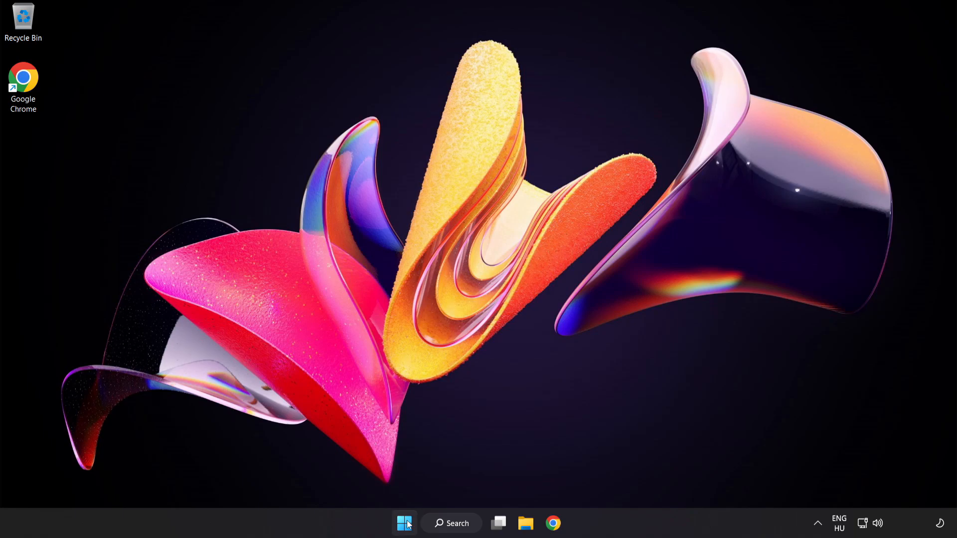
click(405, 523)
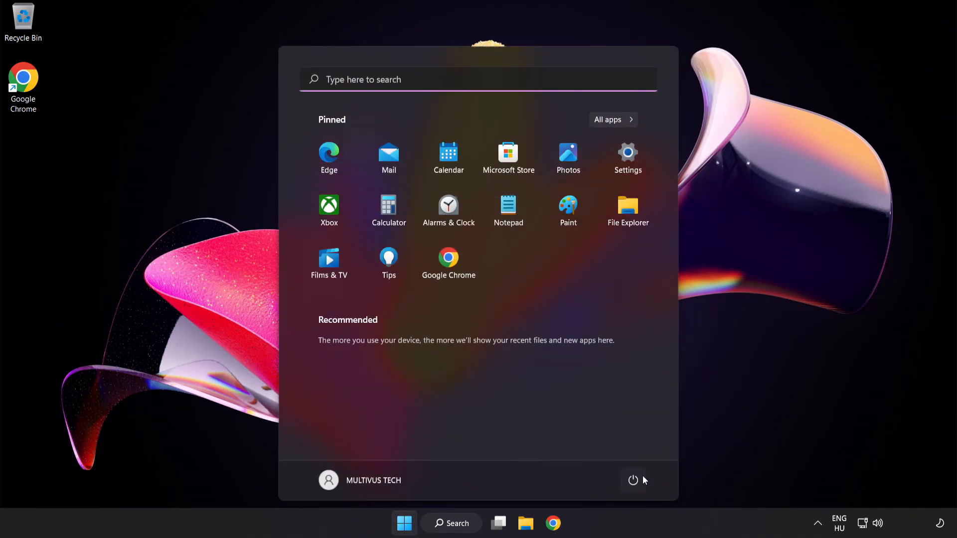
click(634, 481)
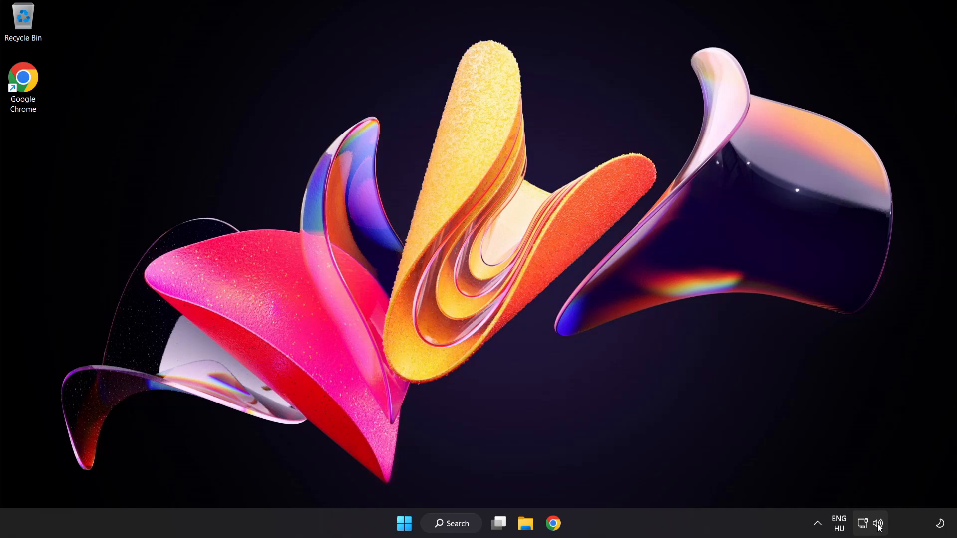
right_click(878, 523)
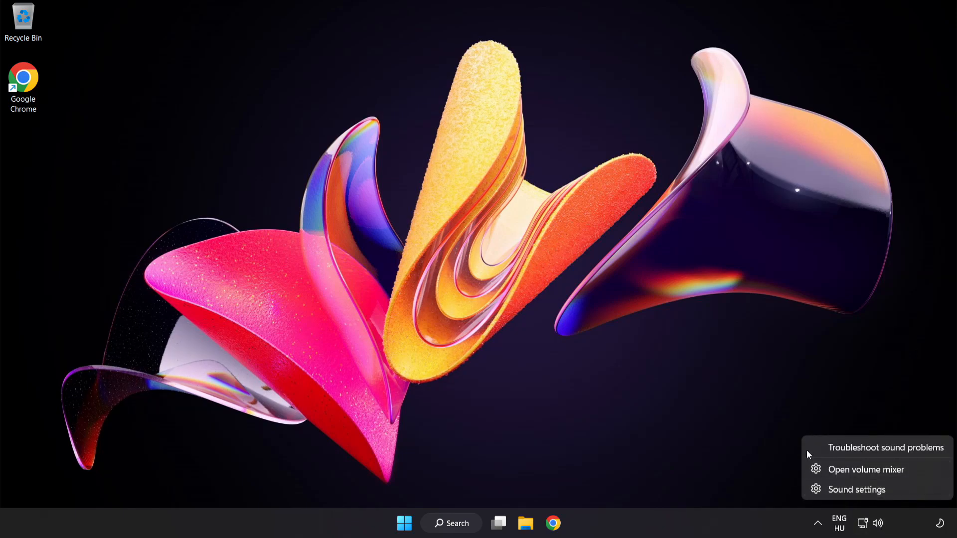